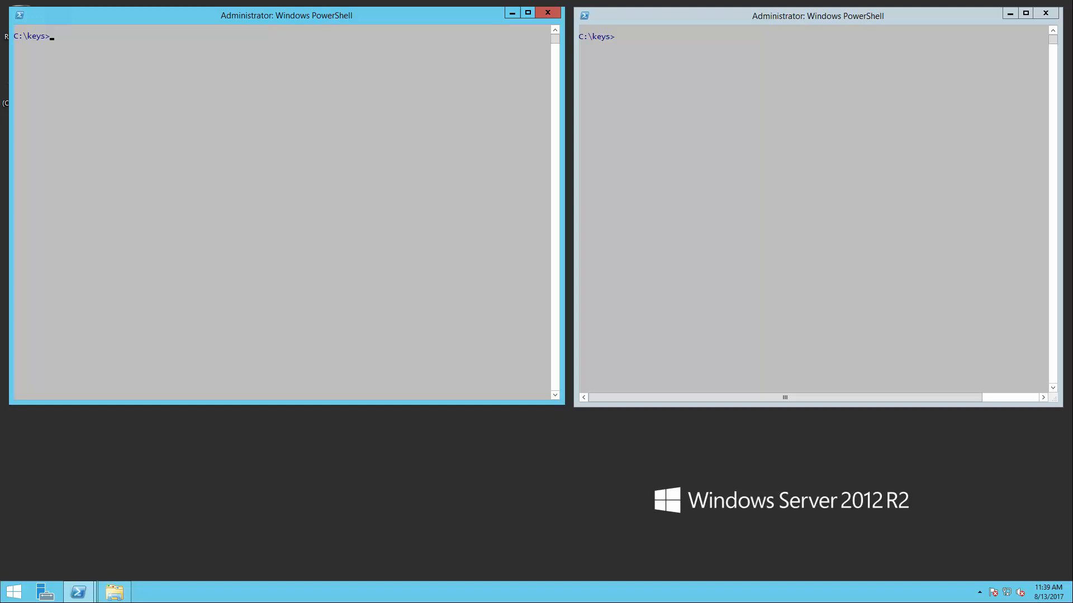
type("ctmk")
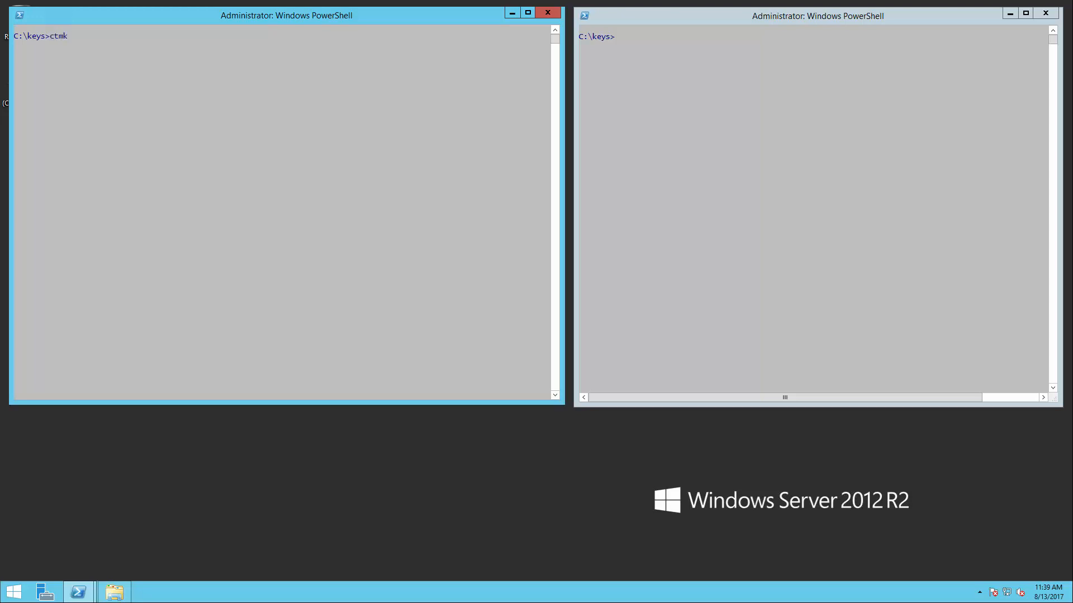
type("eygen")
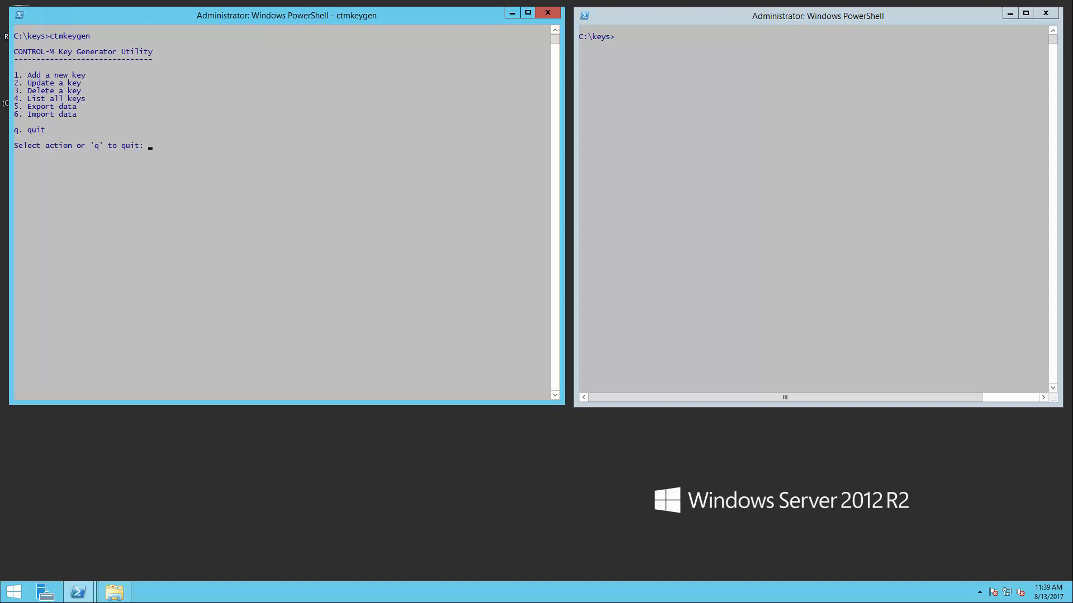
type("q")
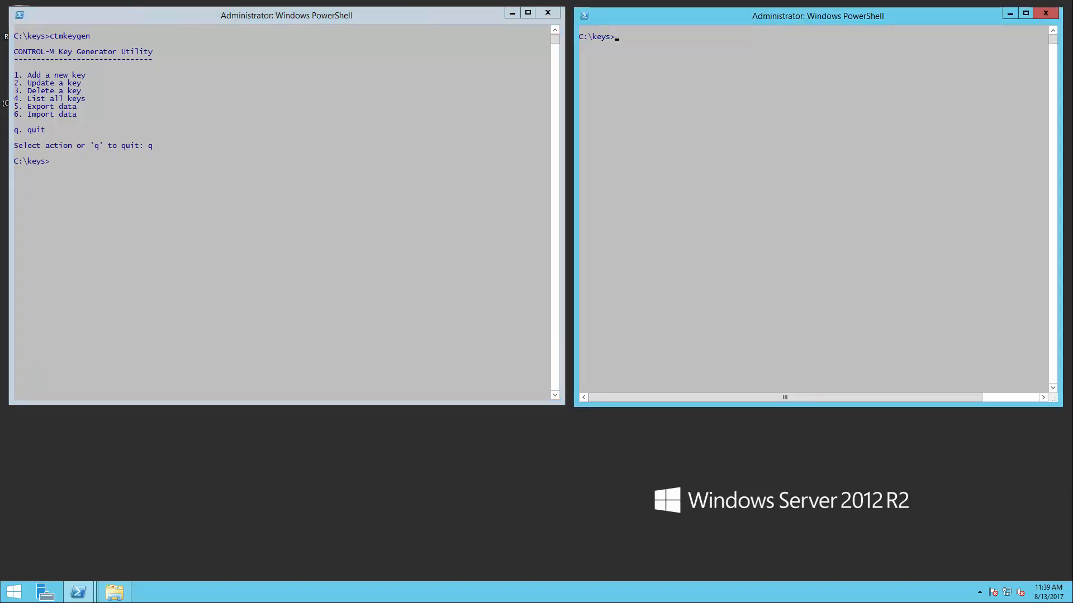
type("ct")
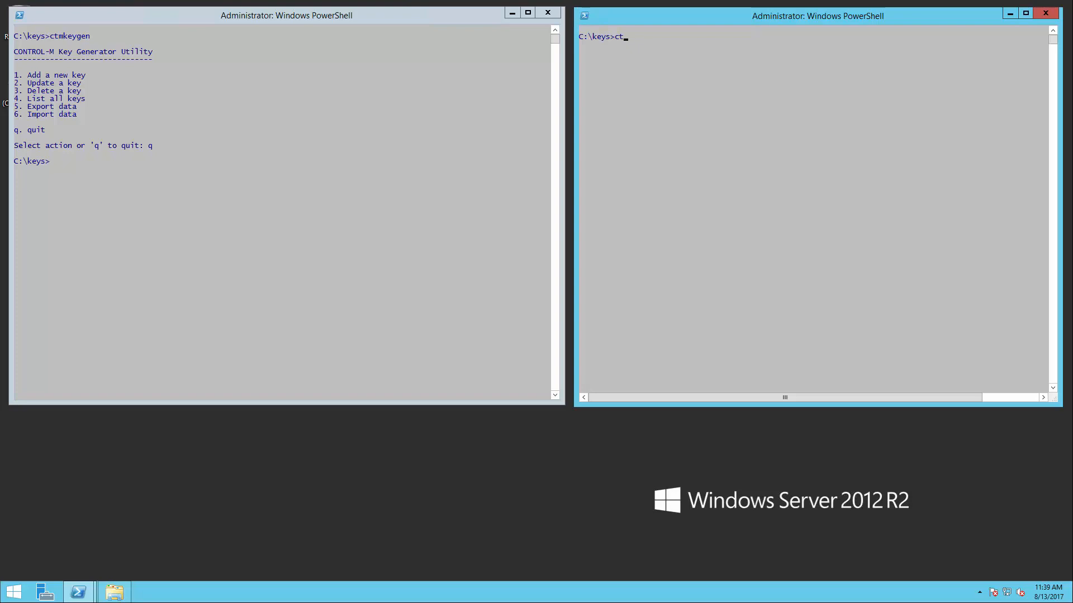
type("mkeygen")
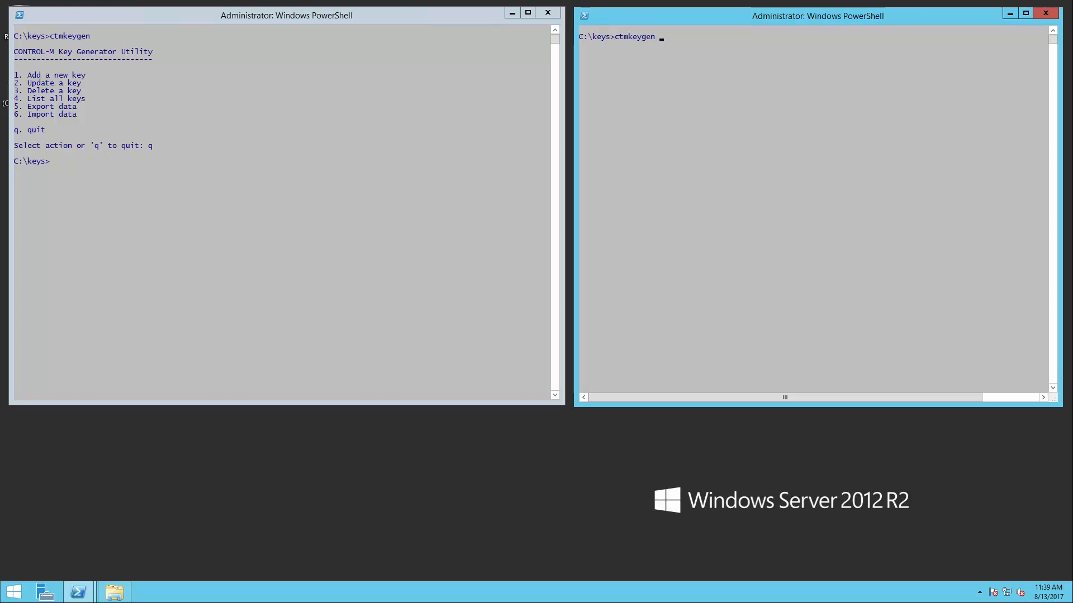
type("help")
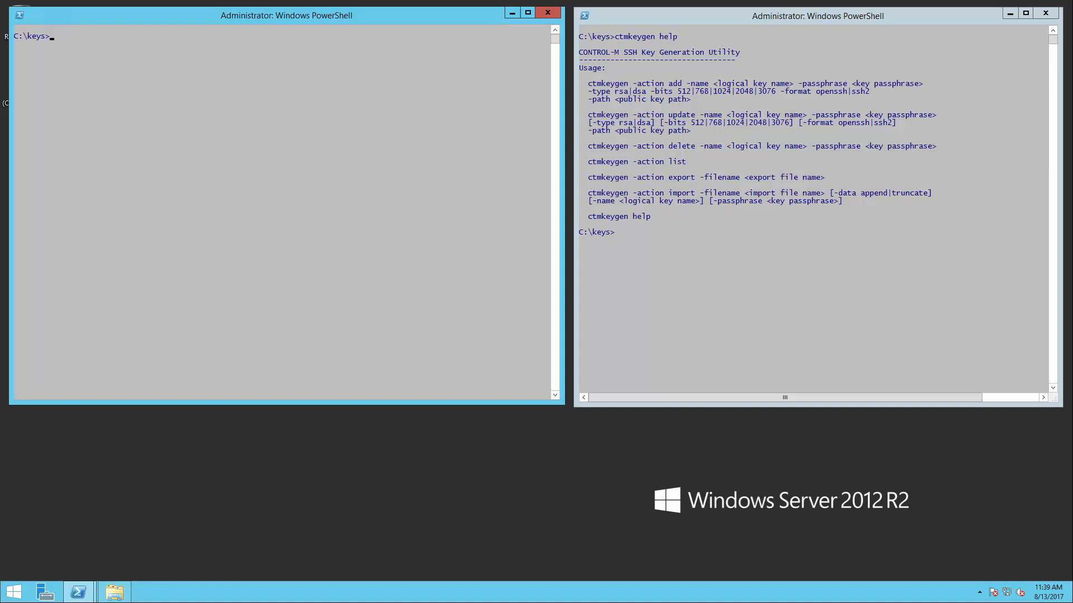
type("ctm")
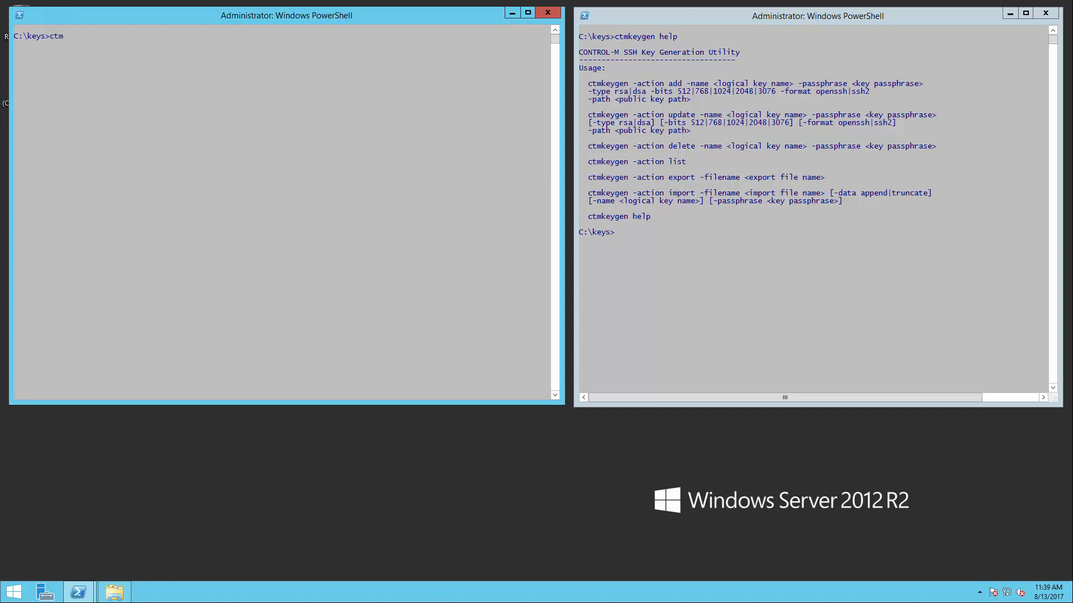
type("keygen")
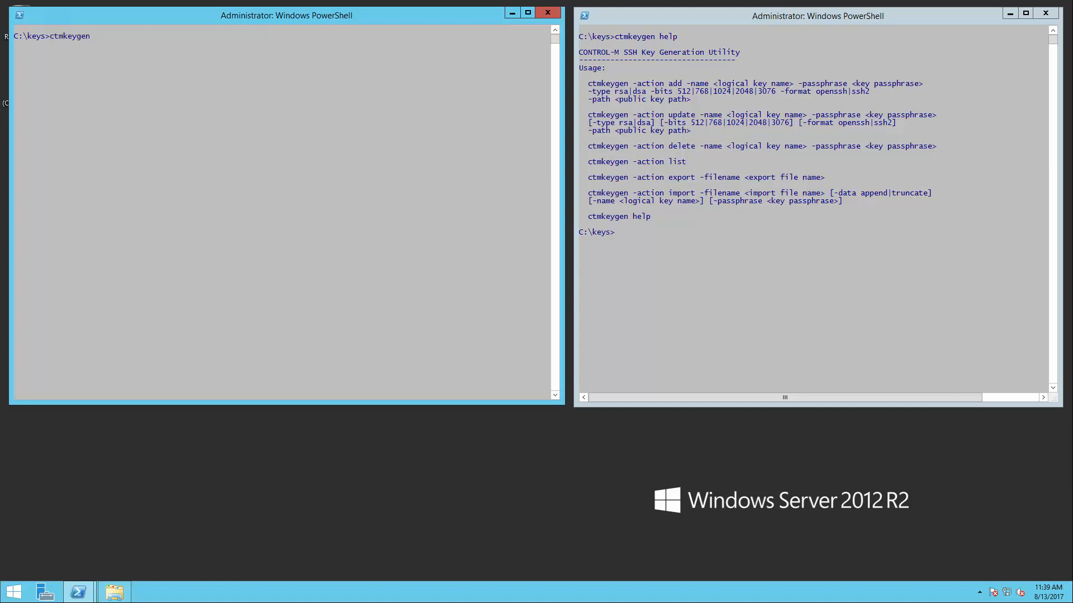
type("-action lis")
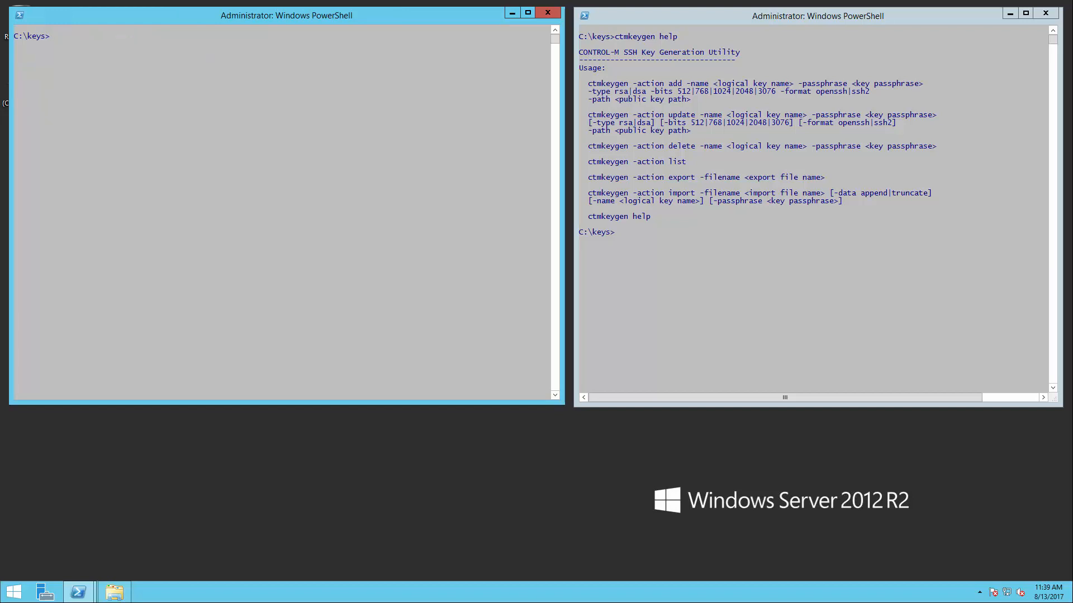
type("ctmkey")
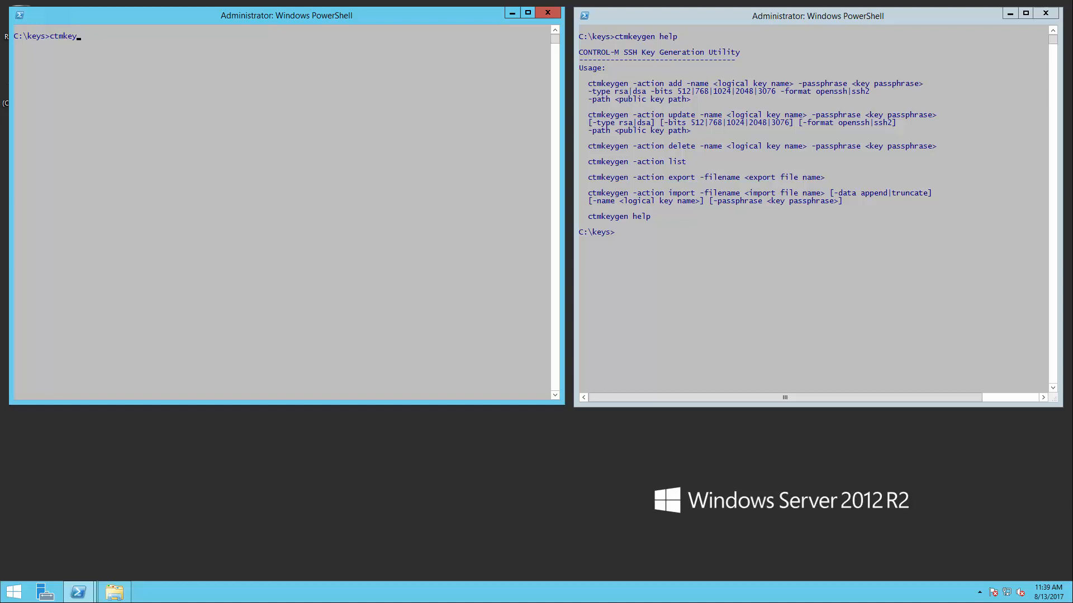
type("gen -action add")
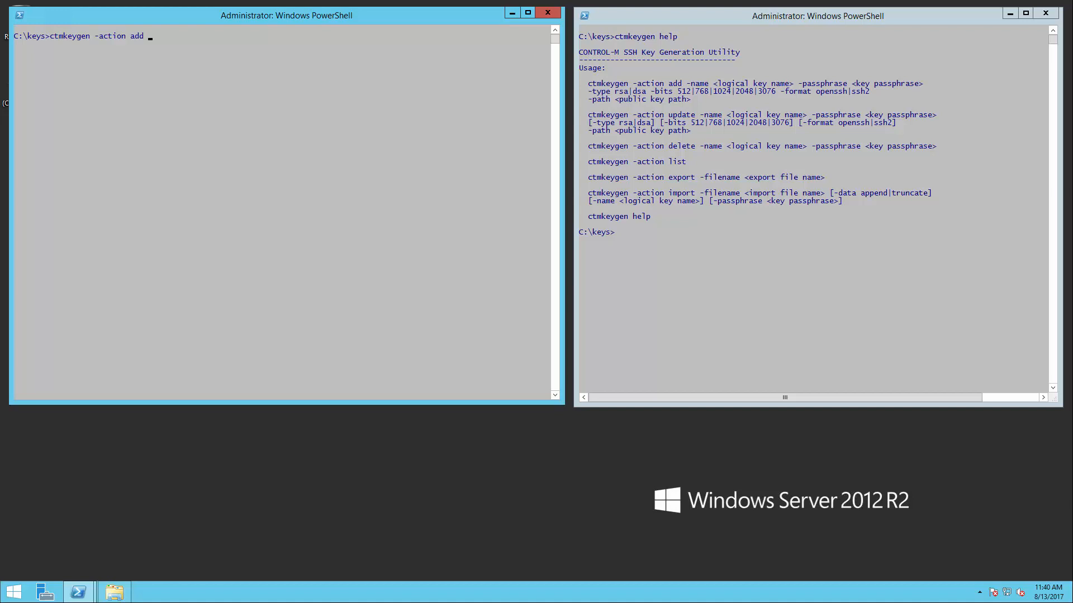
type("-name demo_key")
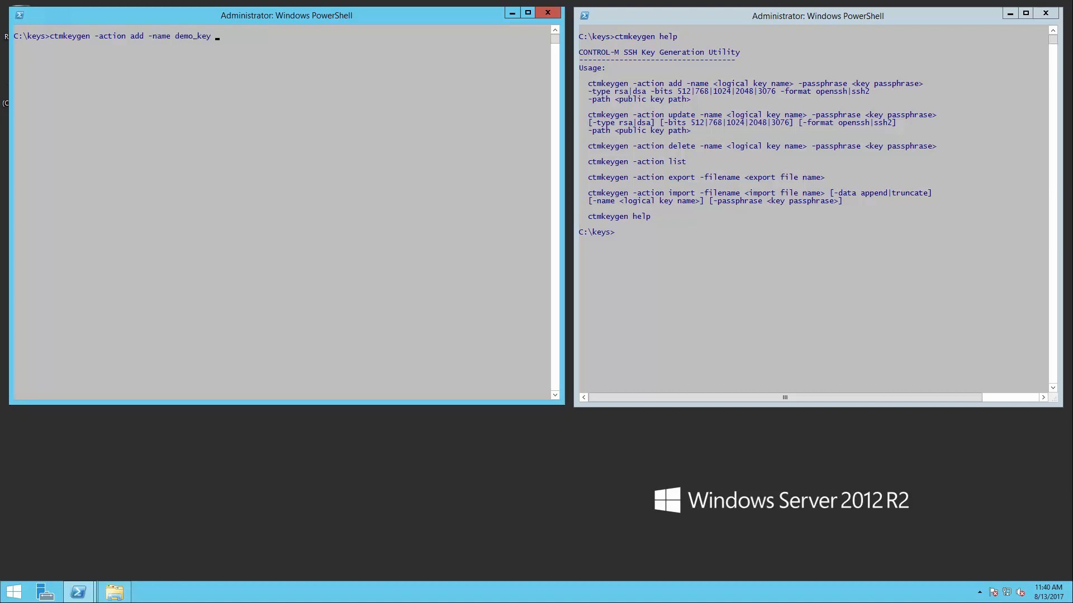
type("-pa")
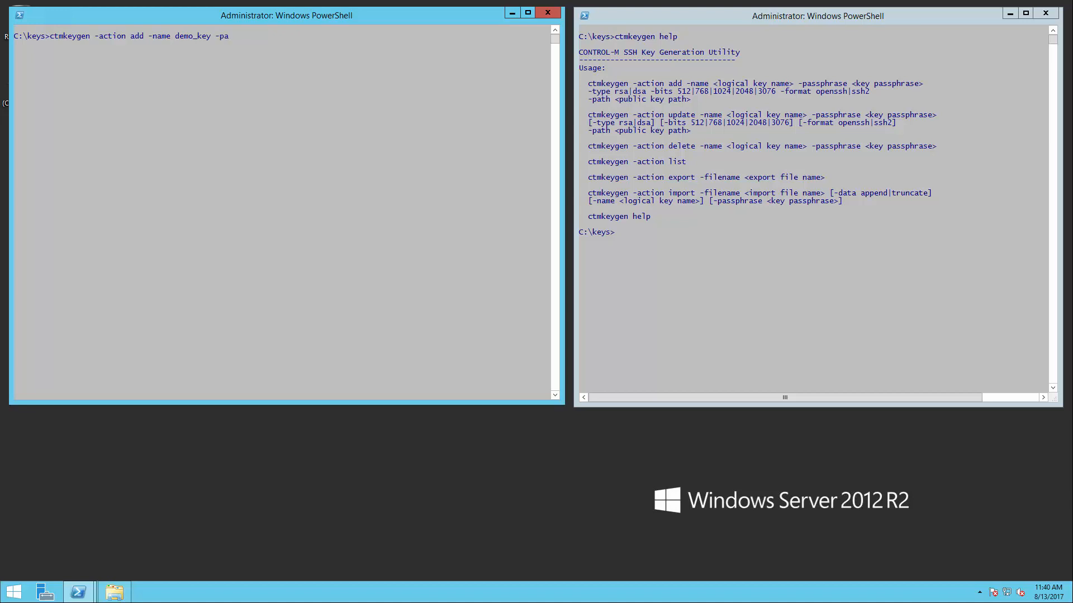
type("ssphrase")
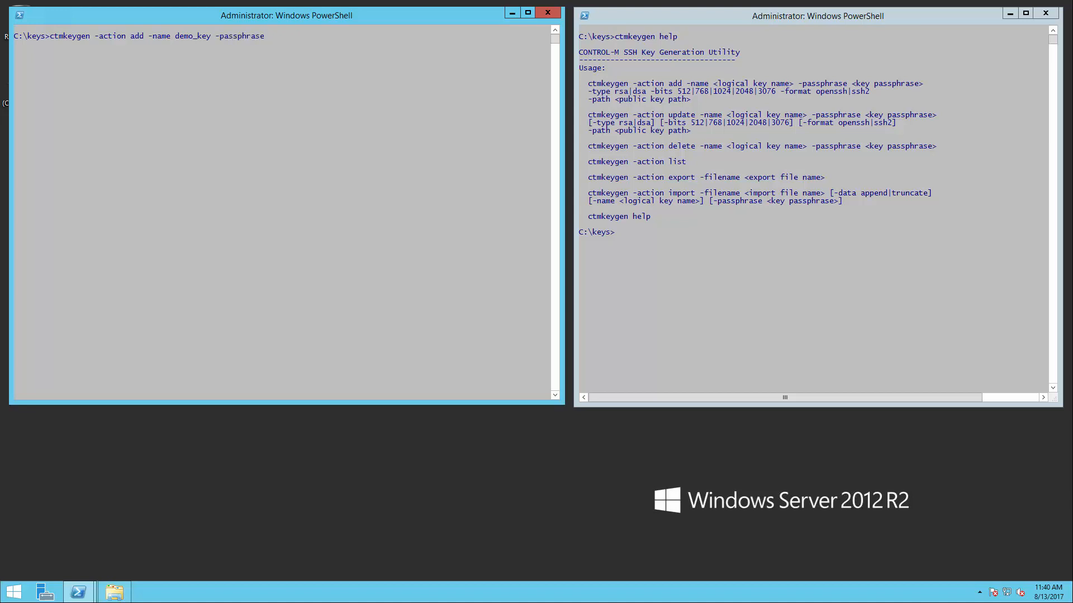
type("passwo")
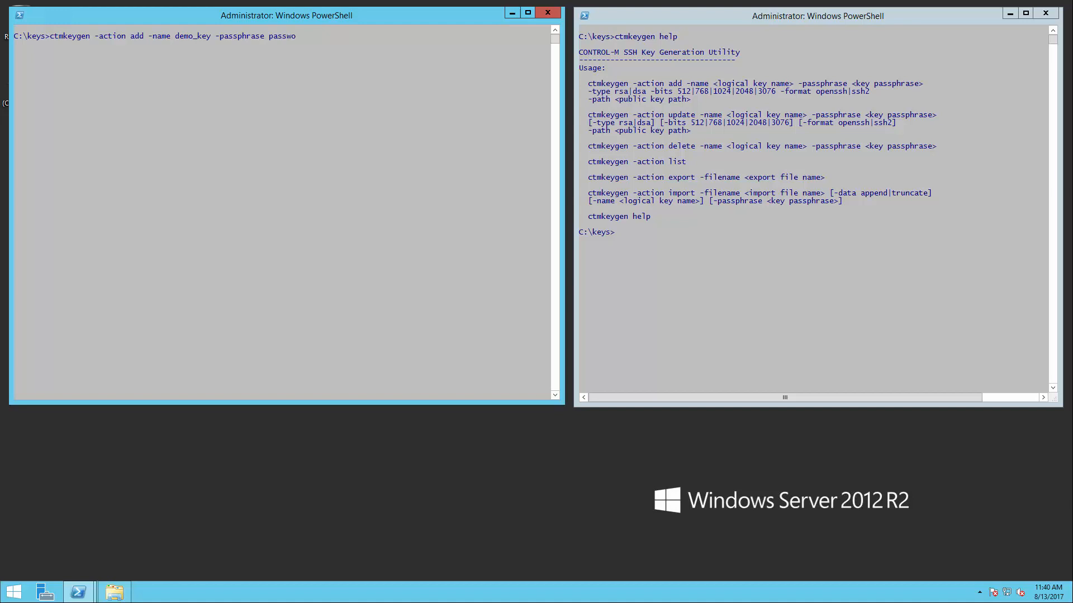
type("rd")
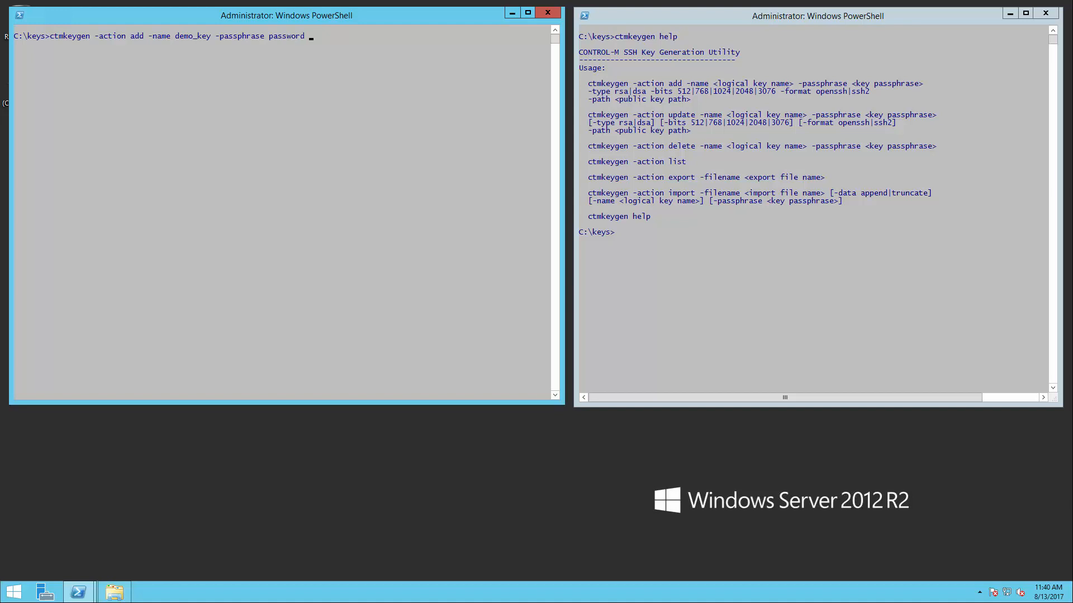
type("-typ")
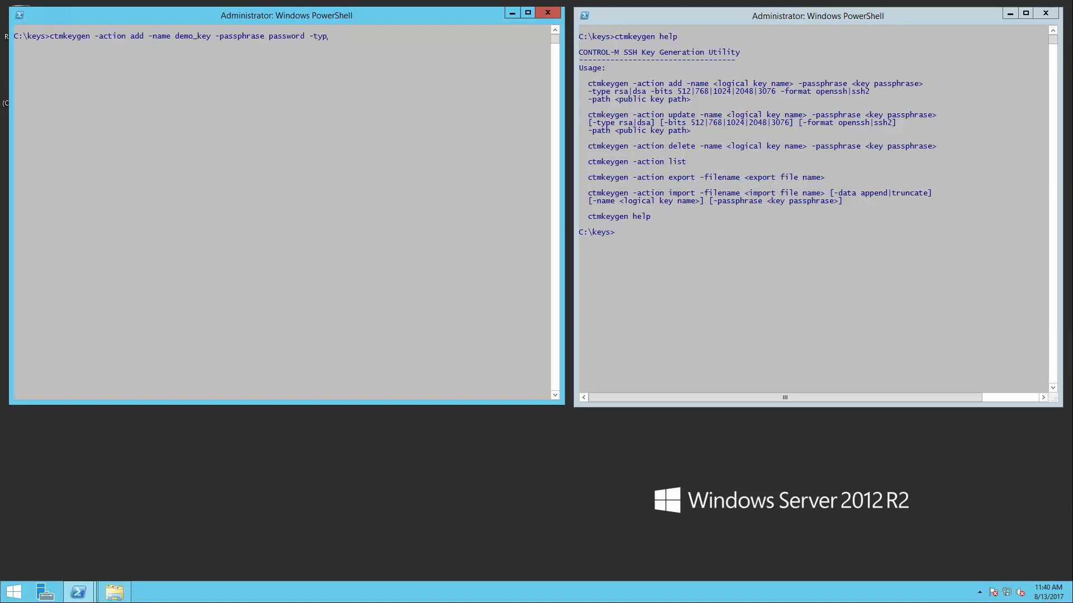
type("e rsa")
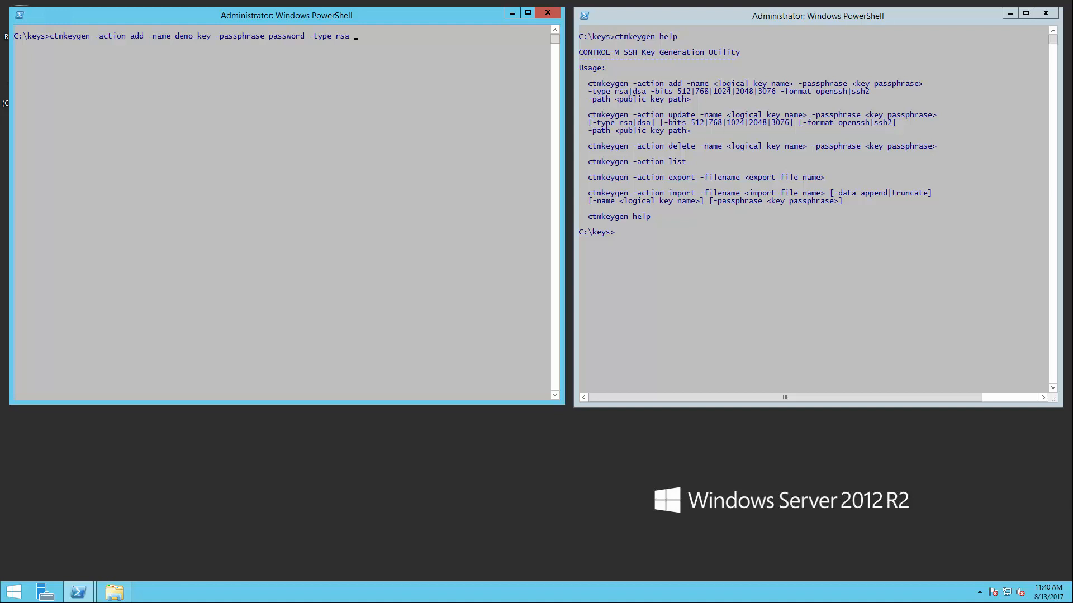
type("-bits")
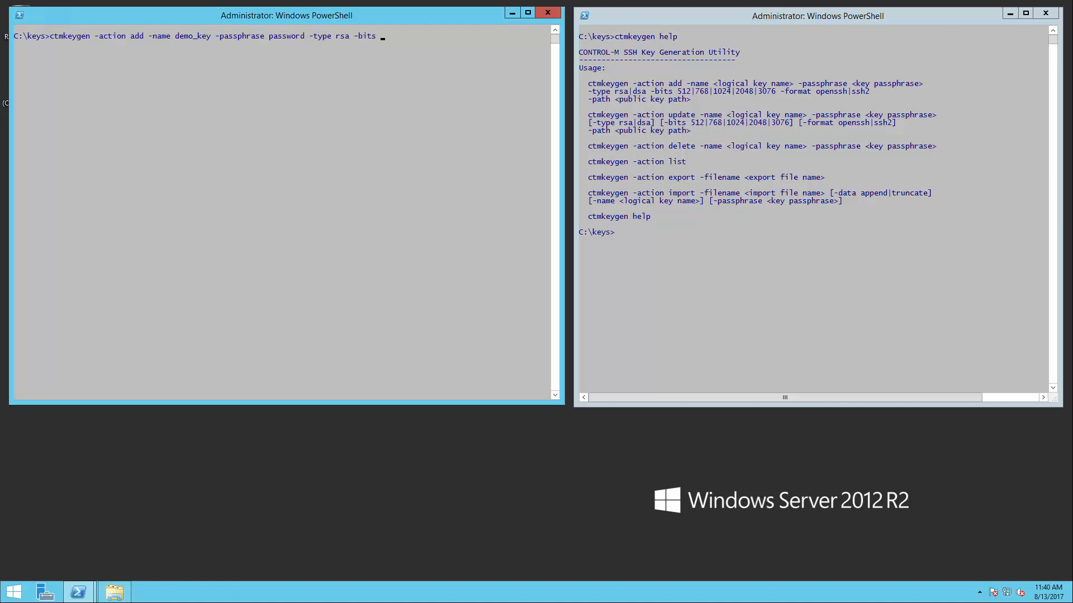
type("2048")
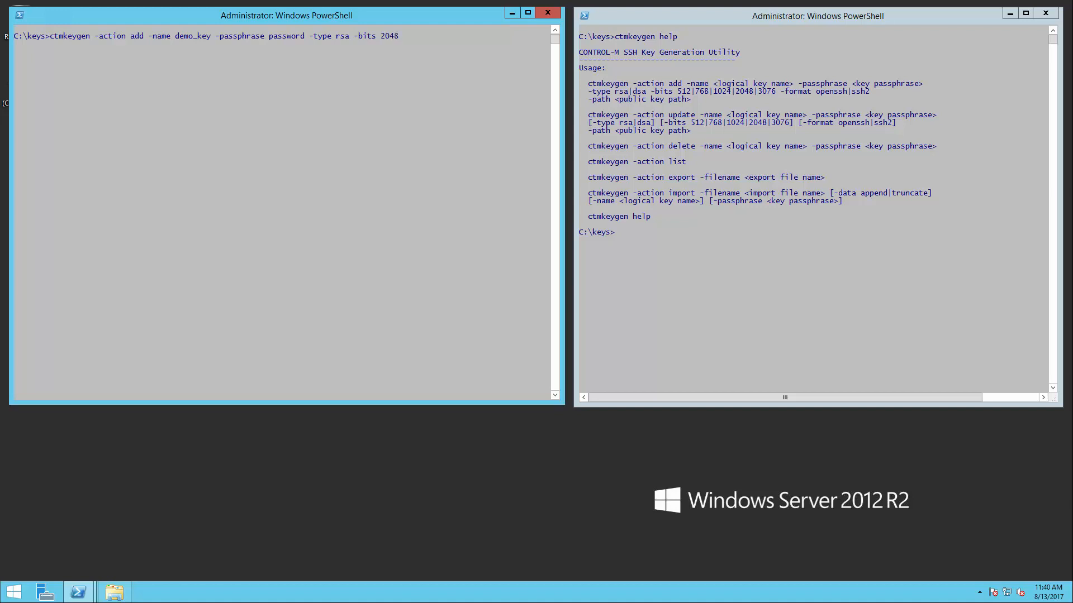
type("-f")
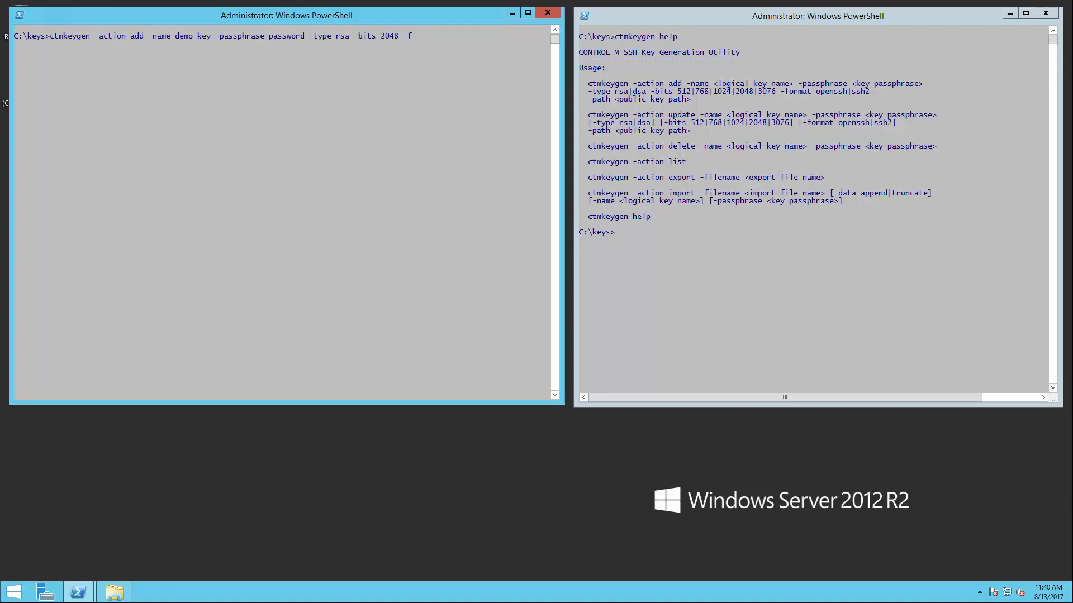
type("-format")
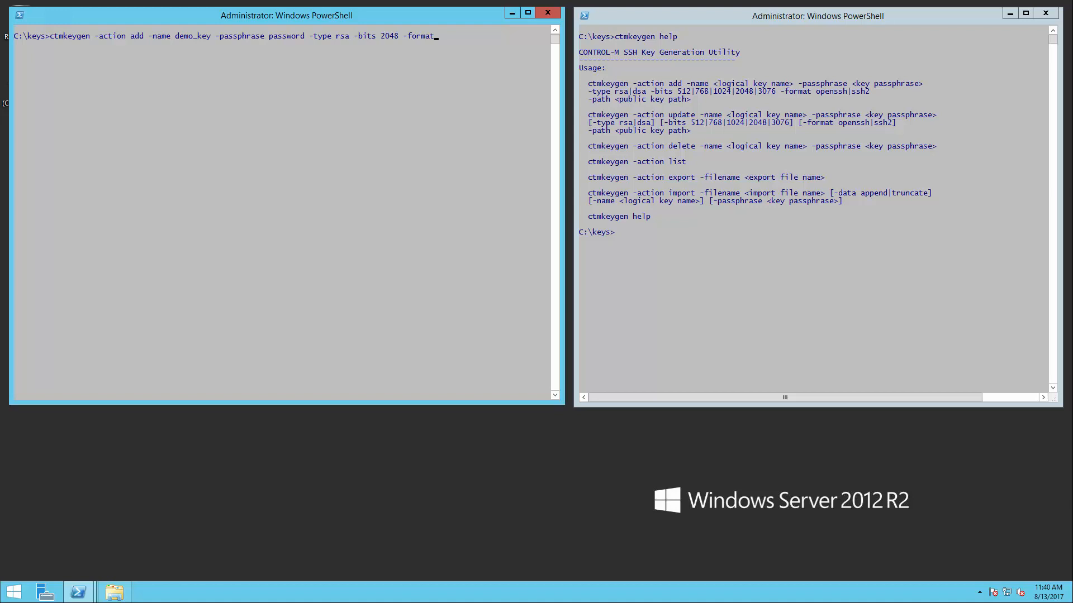
type("openssh")
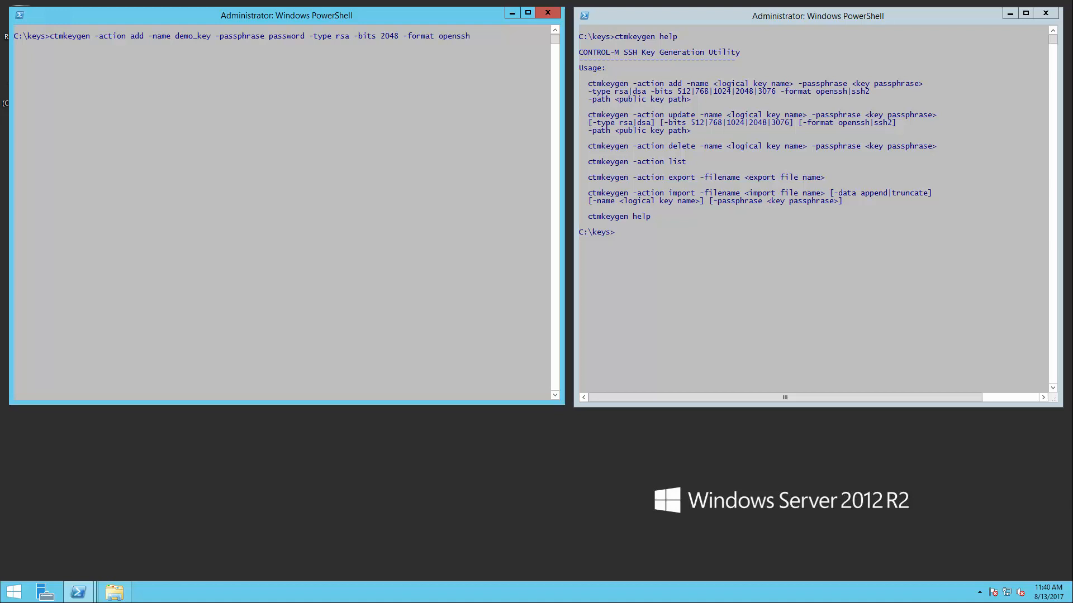
type("-path c:")
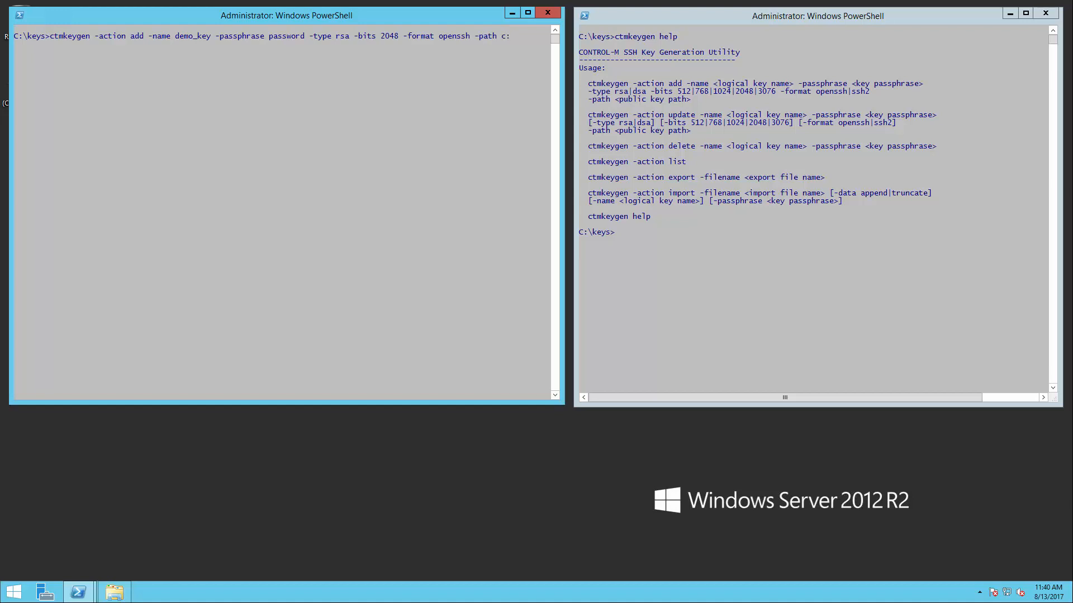
type("keys")
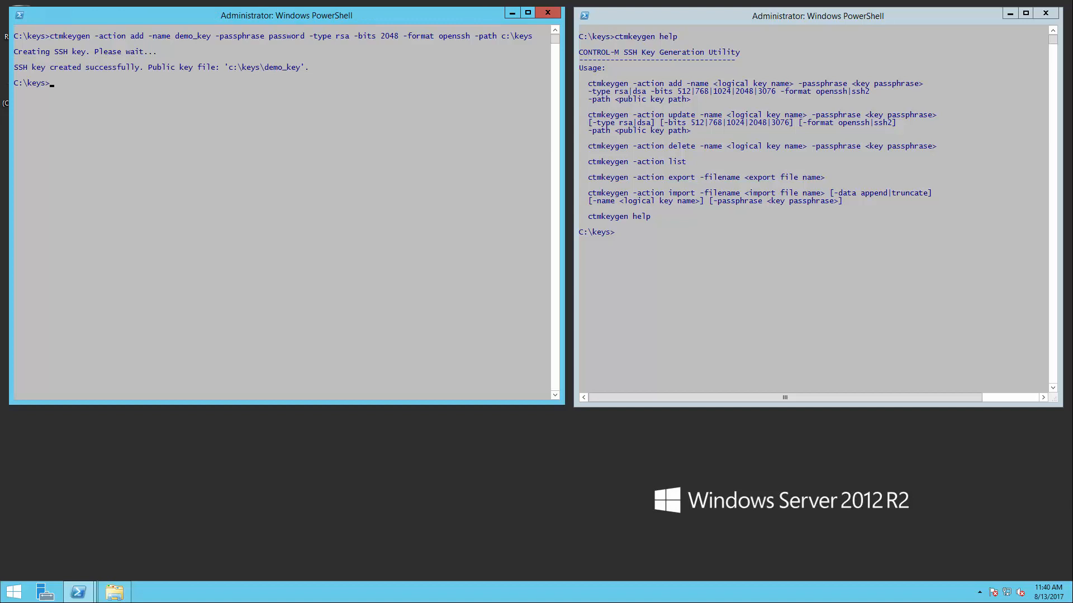
type("dir")
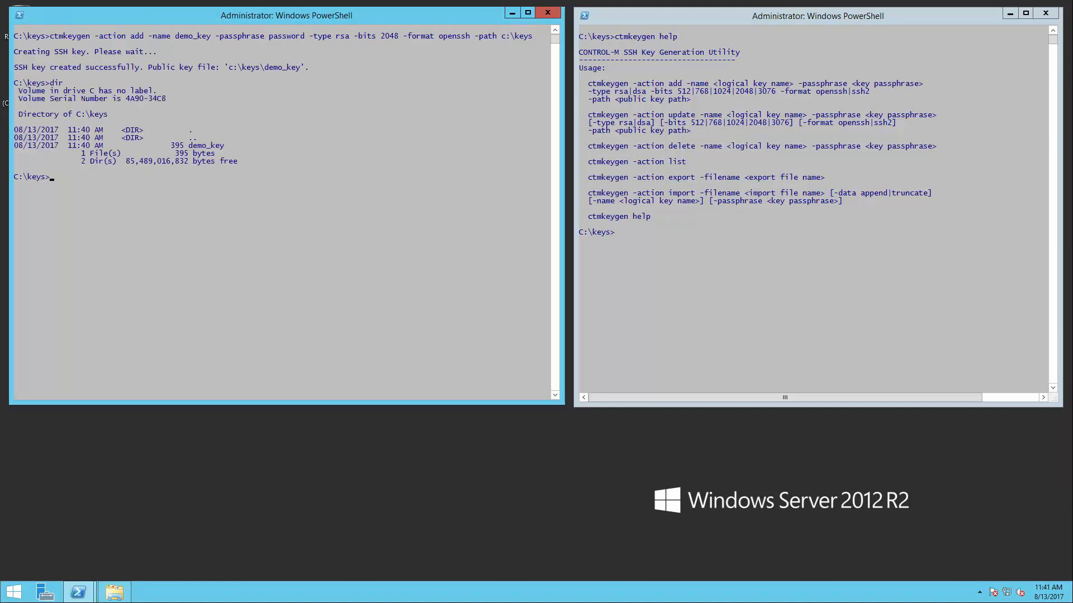
type("more demo_key")
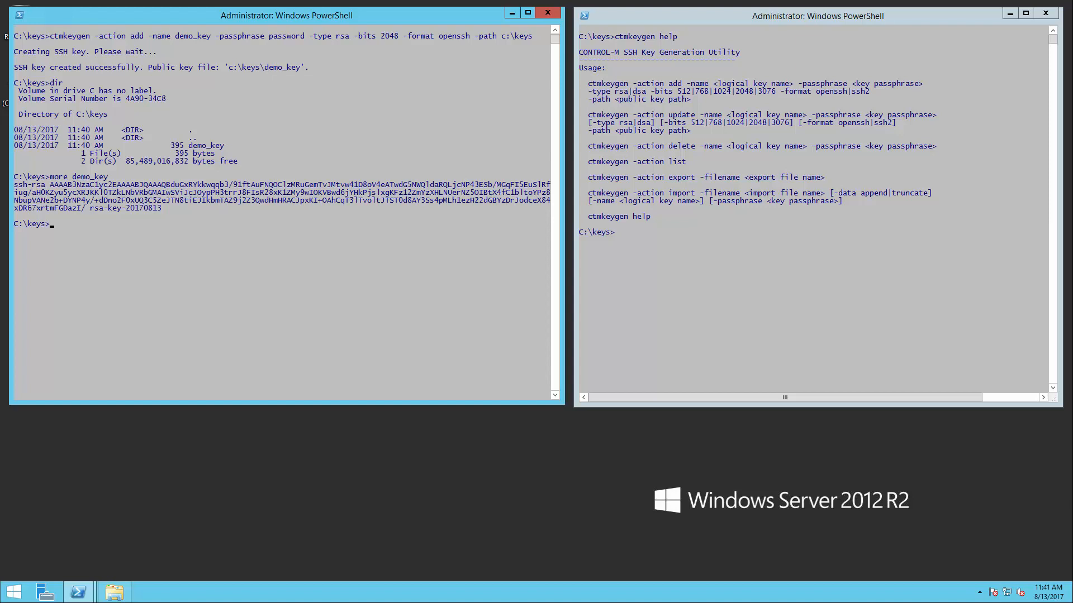
type("cls")
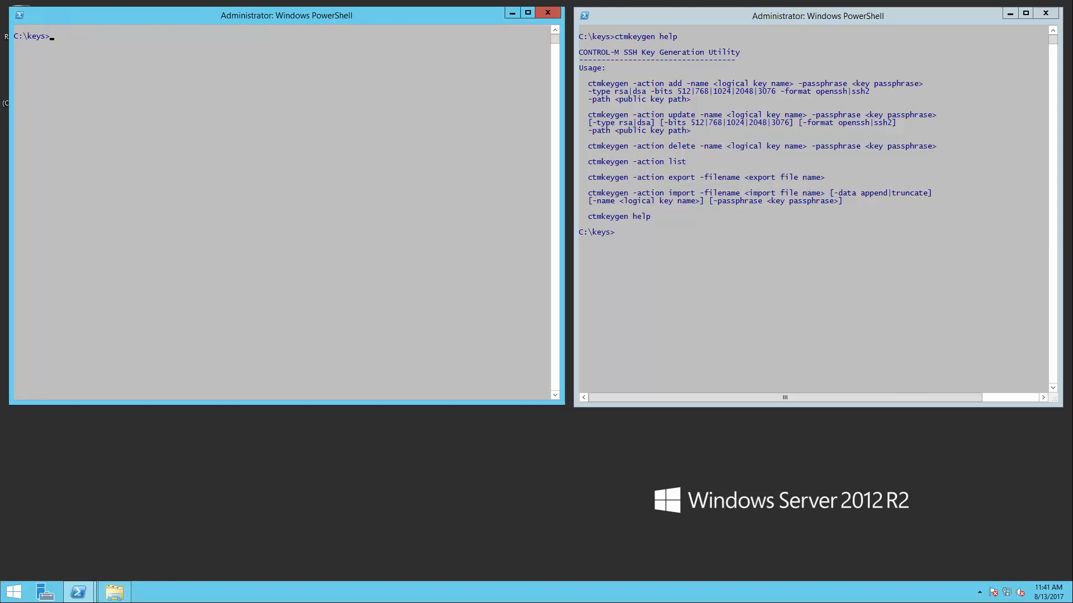
type("ctmkeygen -action list")
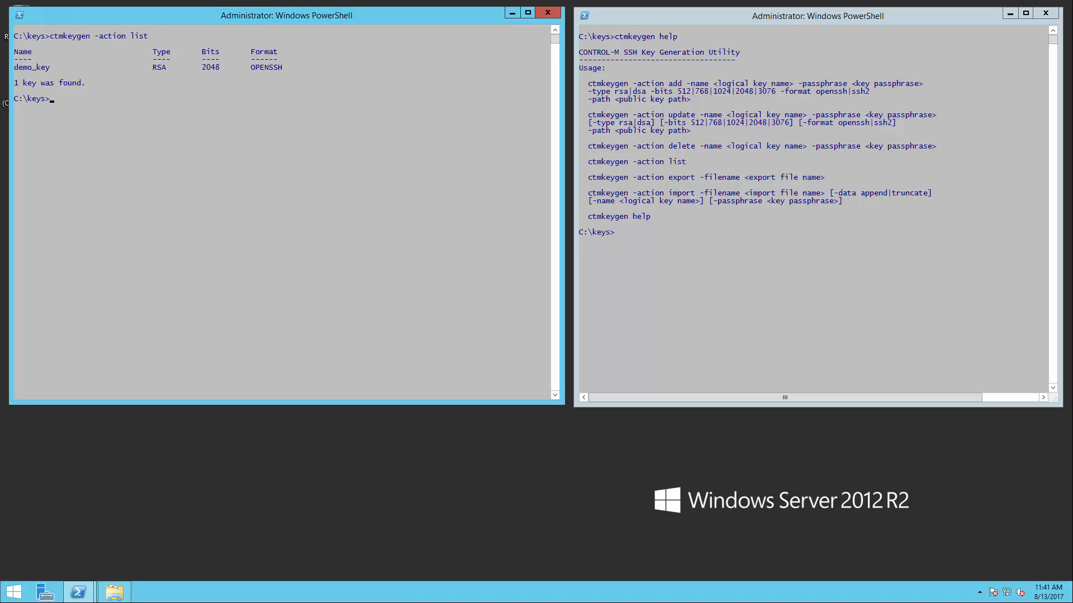
type("ctmkeygen")
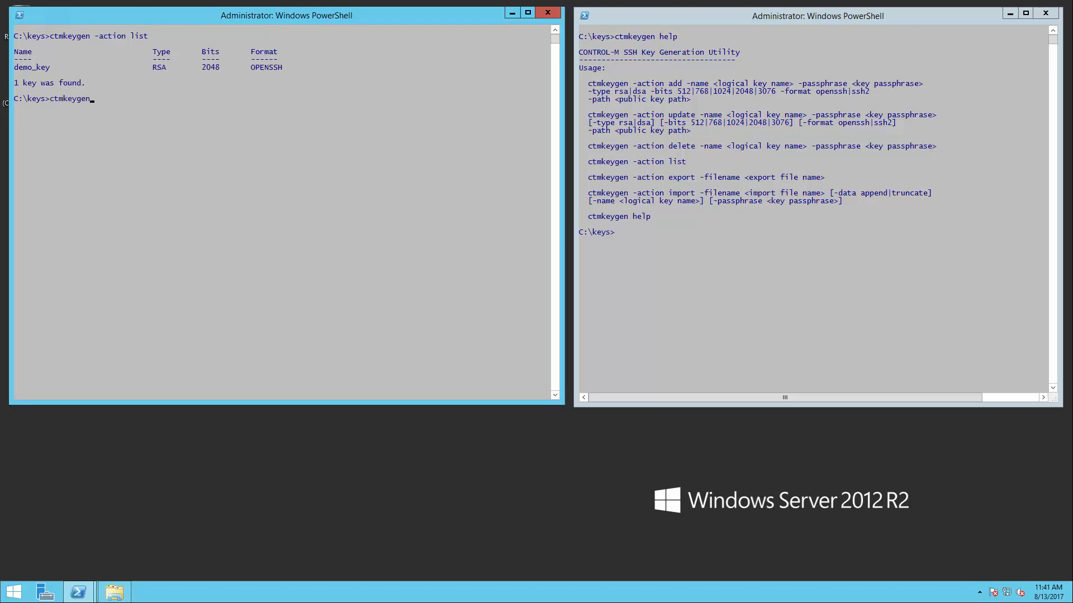
type("-action")
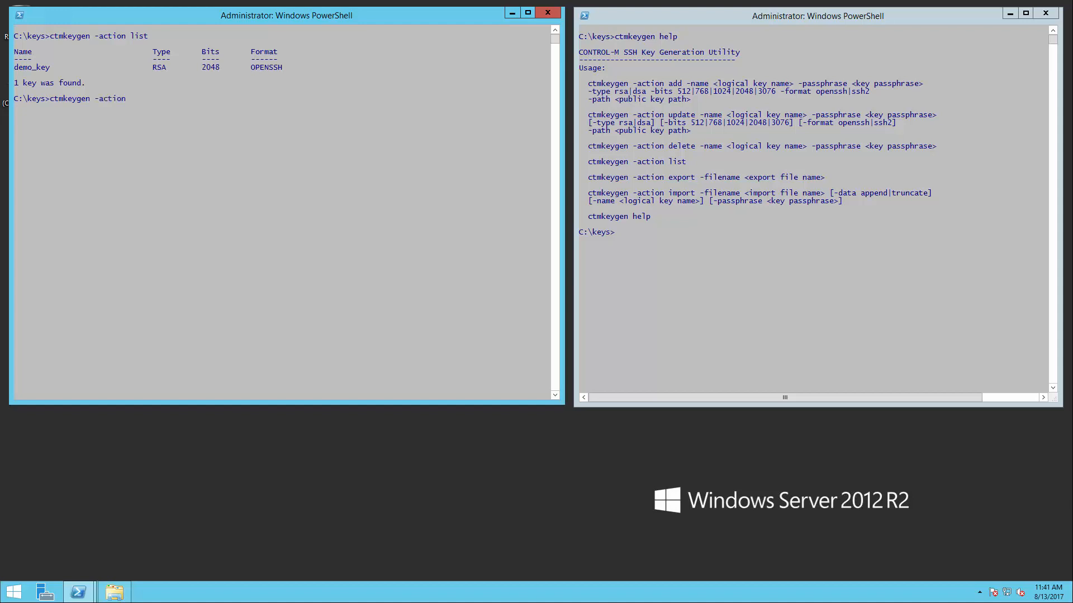
type("export")
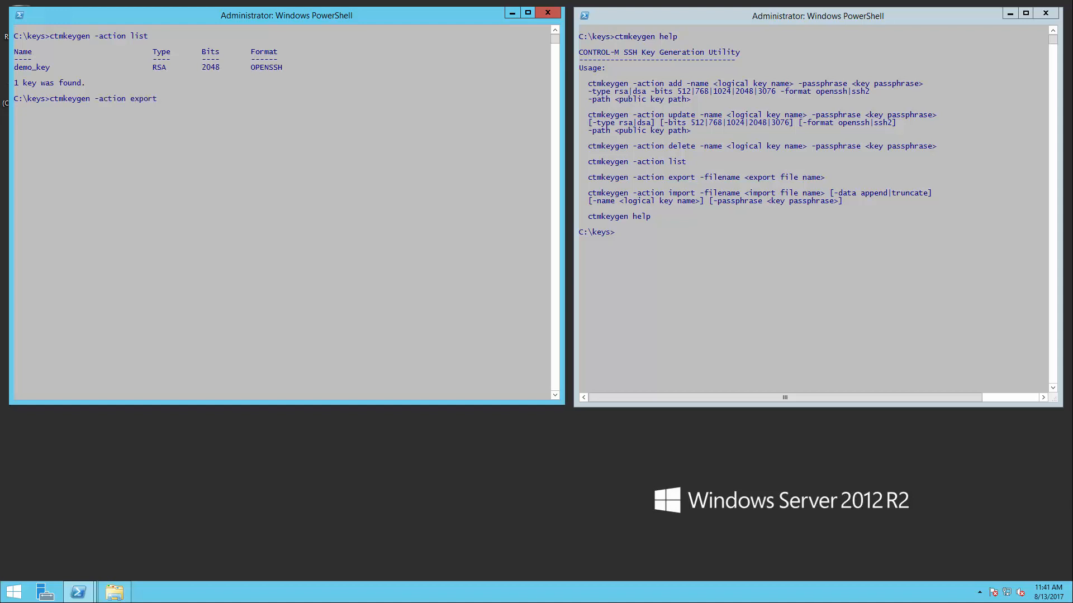
type("-filen")
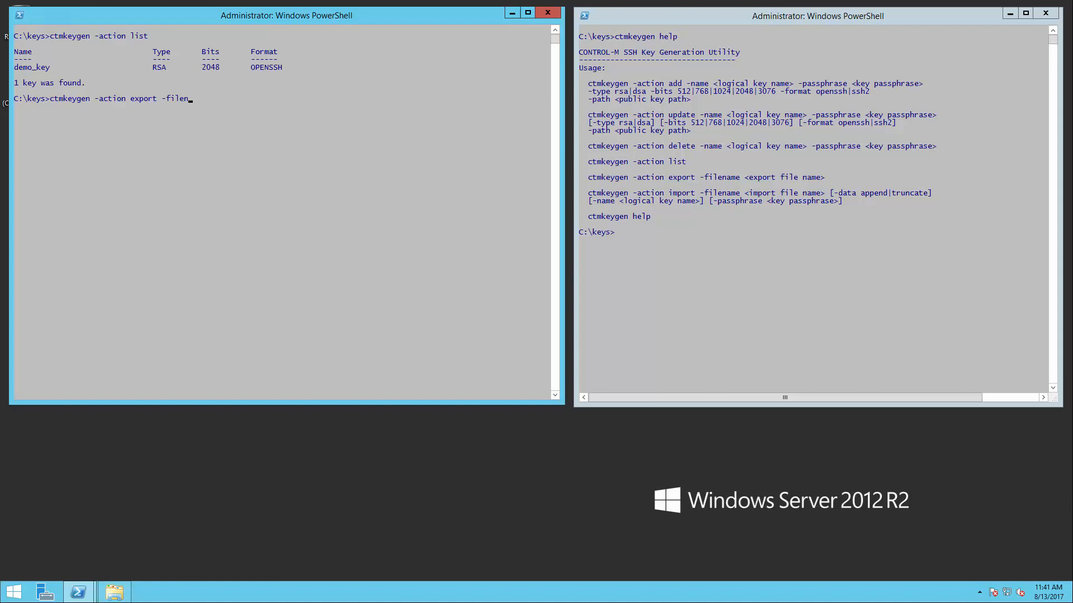
type("ame")
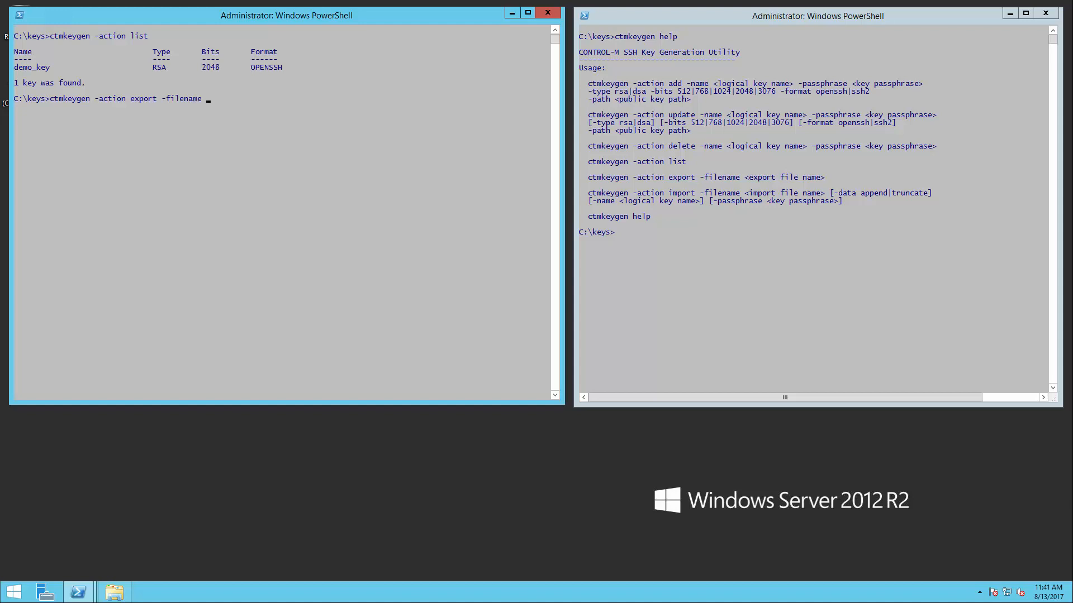
type("c:\\keys\\keys")
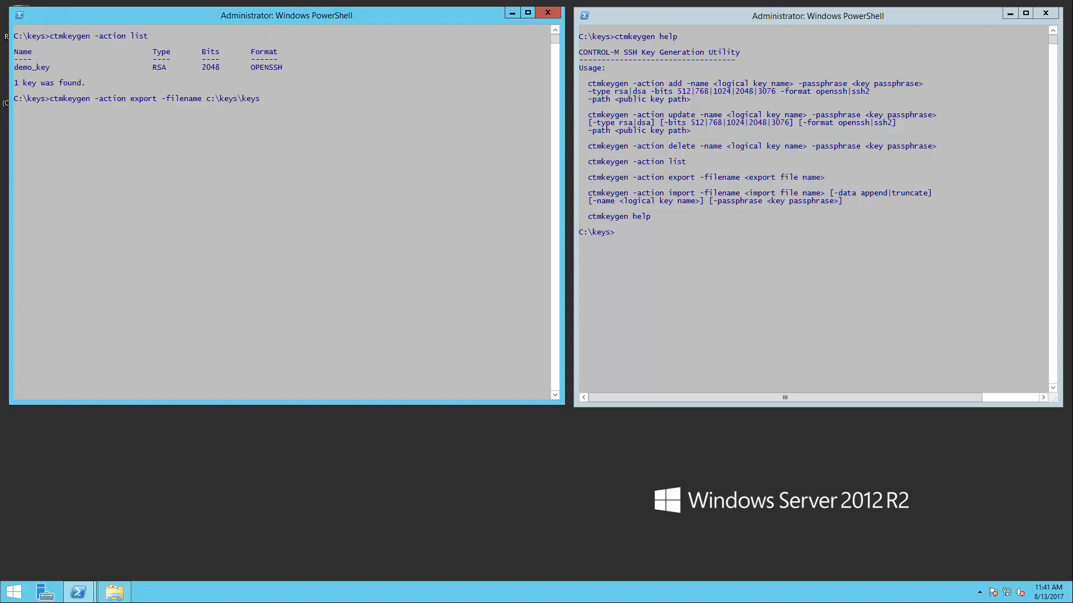
type(".exp")
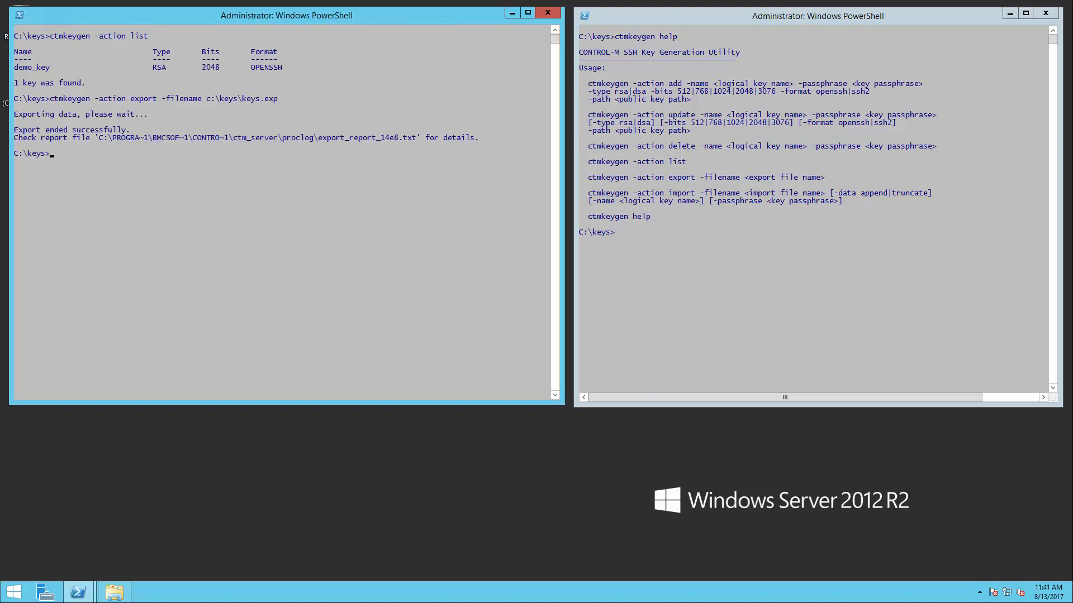
type("dr")
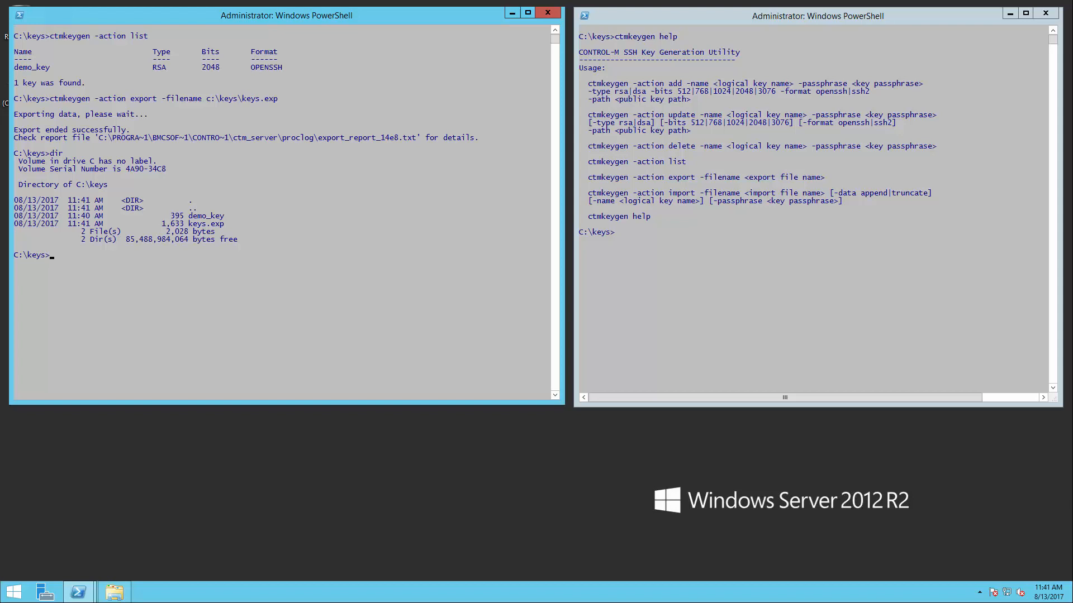
type("more keys")
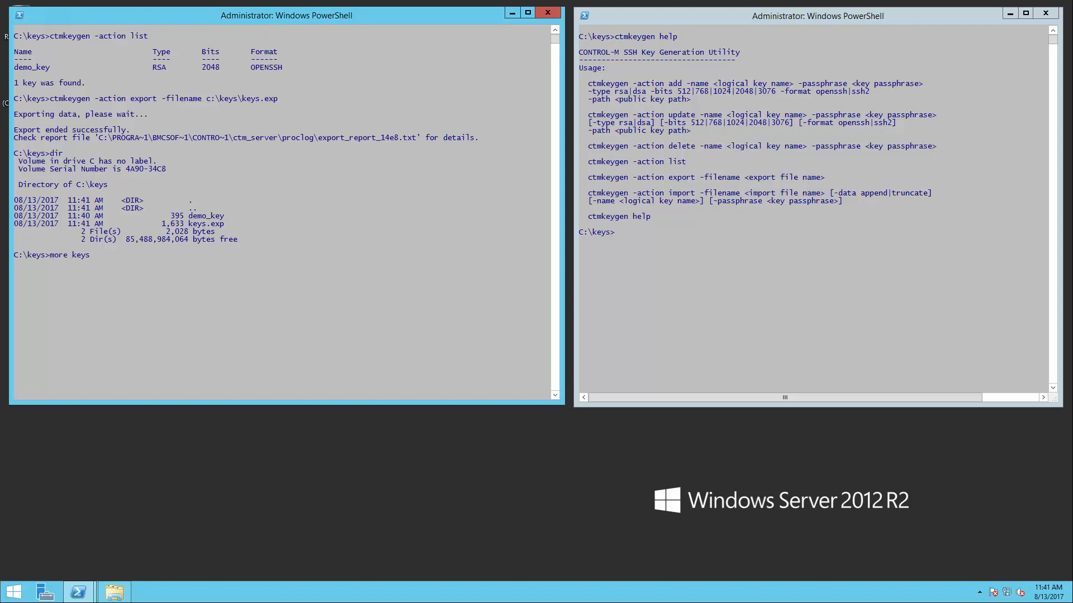
type(".exp")
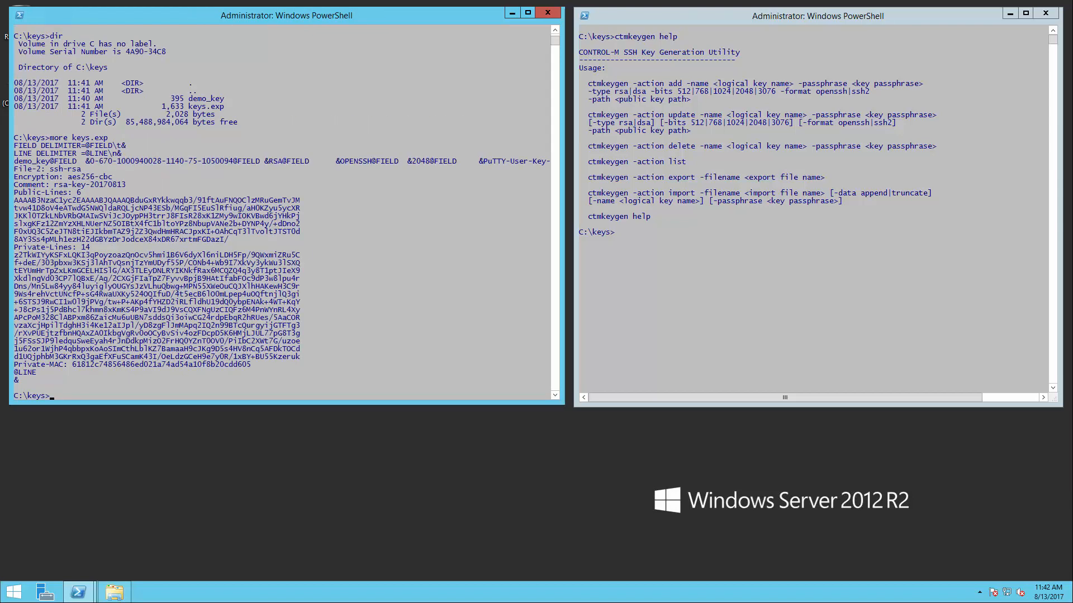
type("cls")
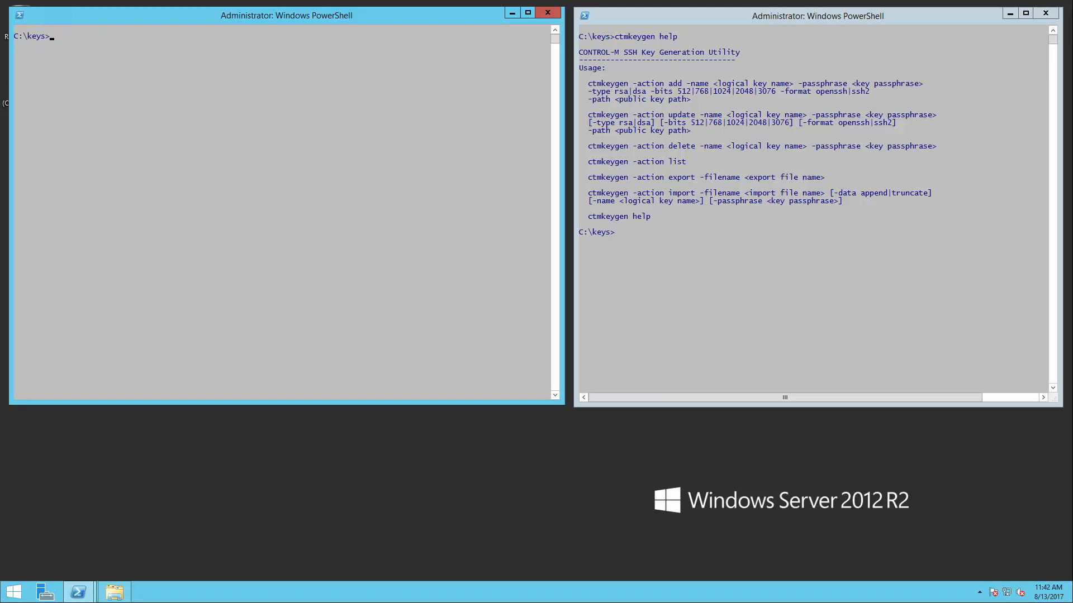
type("c")
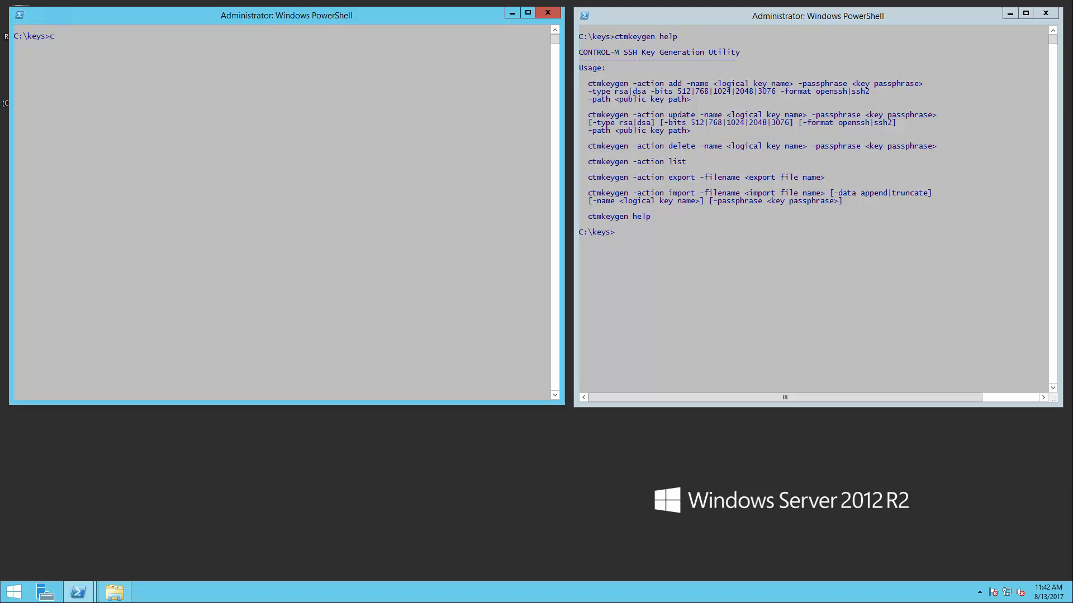
type("tmkey")
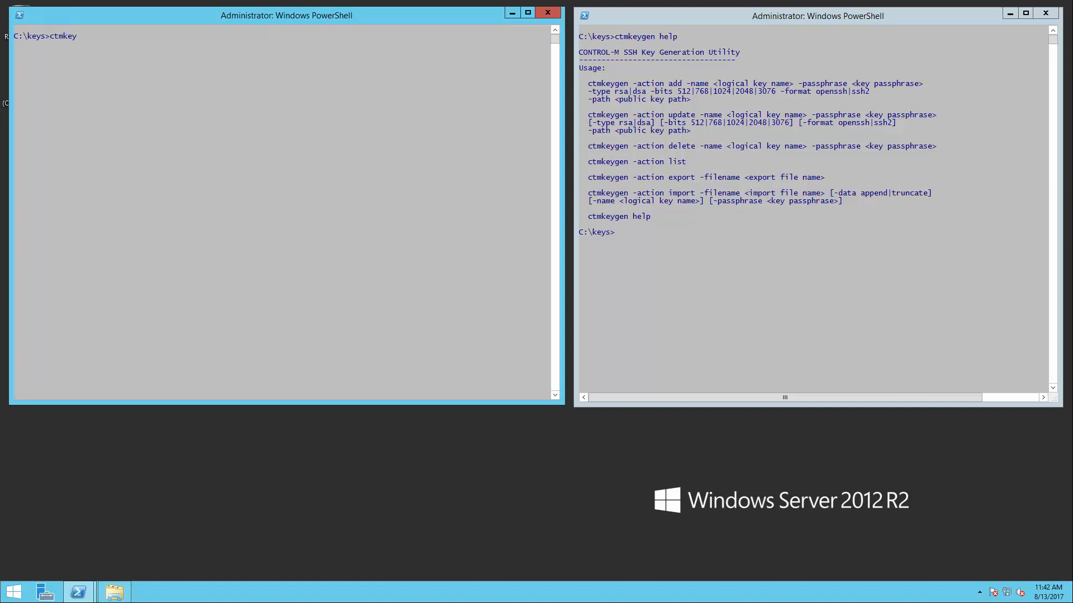
type("gen -")
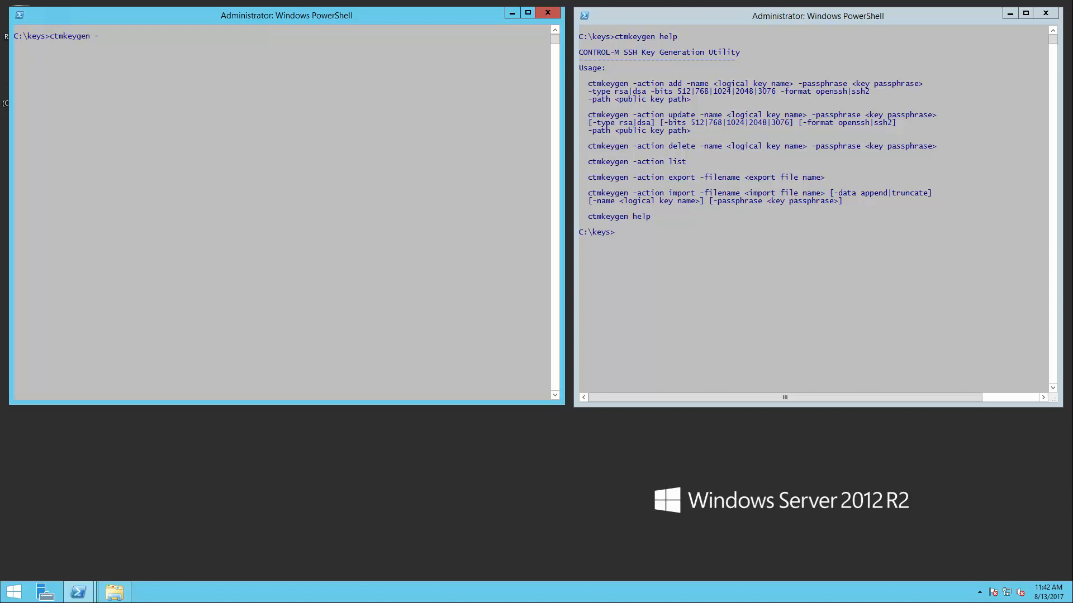
type("action")
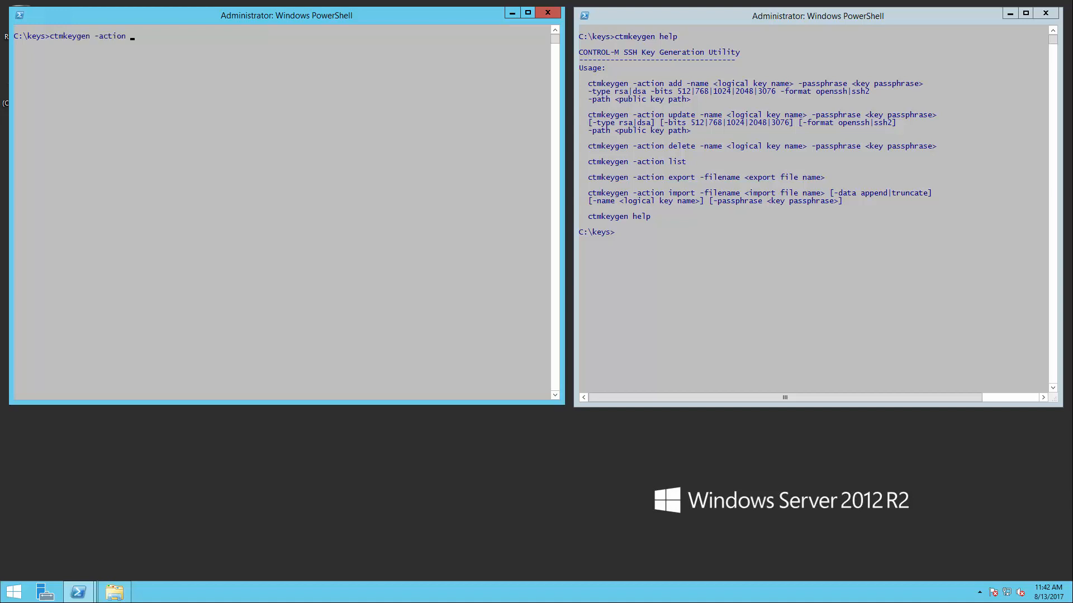
type("delete")
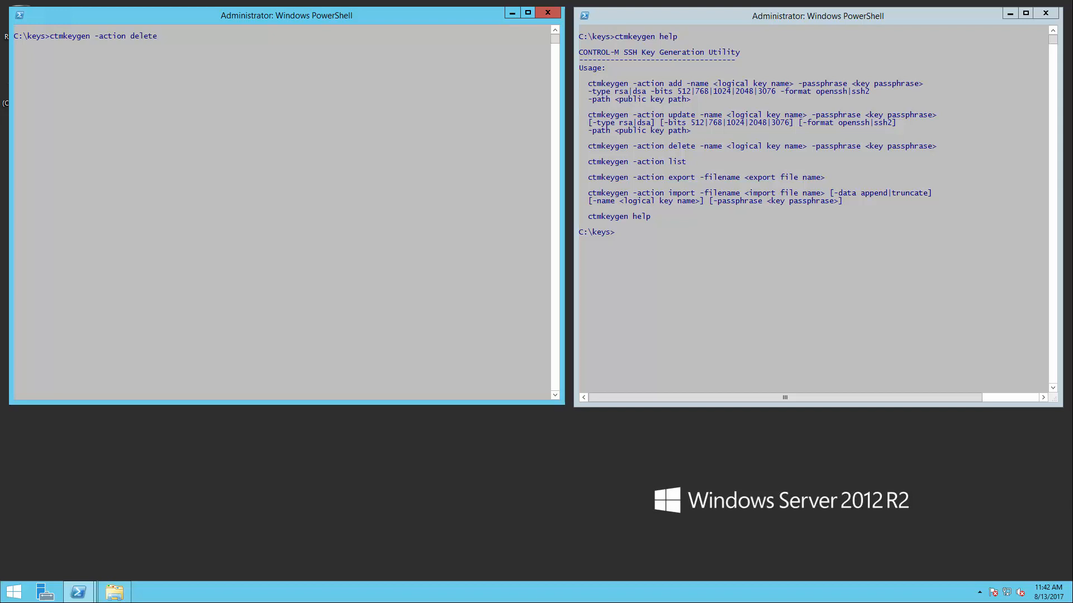
type("-name d")
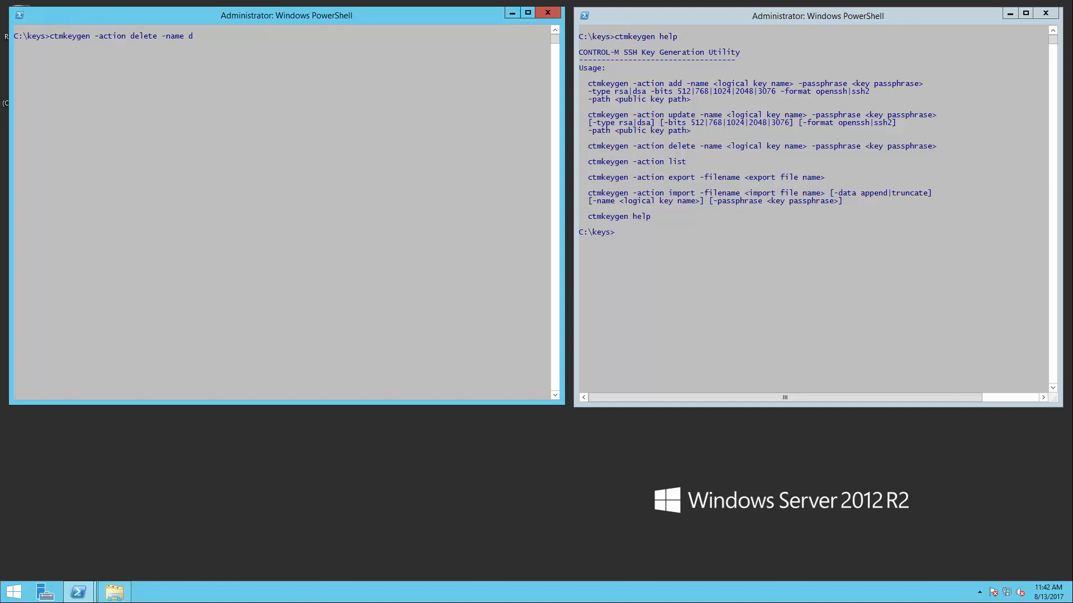
type("emo_key")
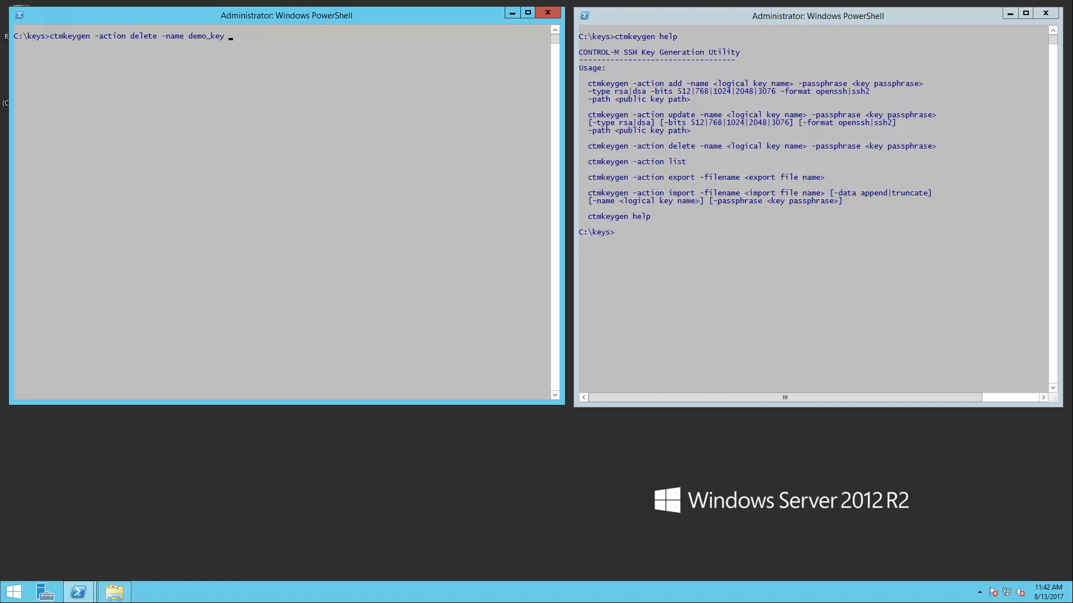
type("-passphrase")
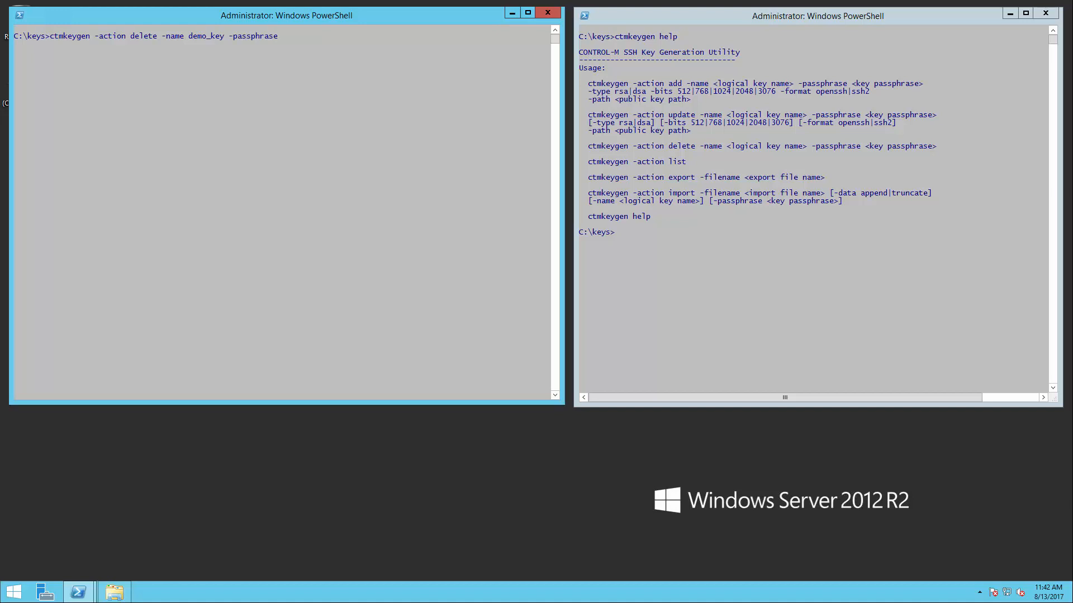
type("password")
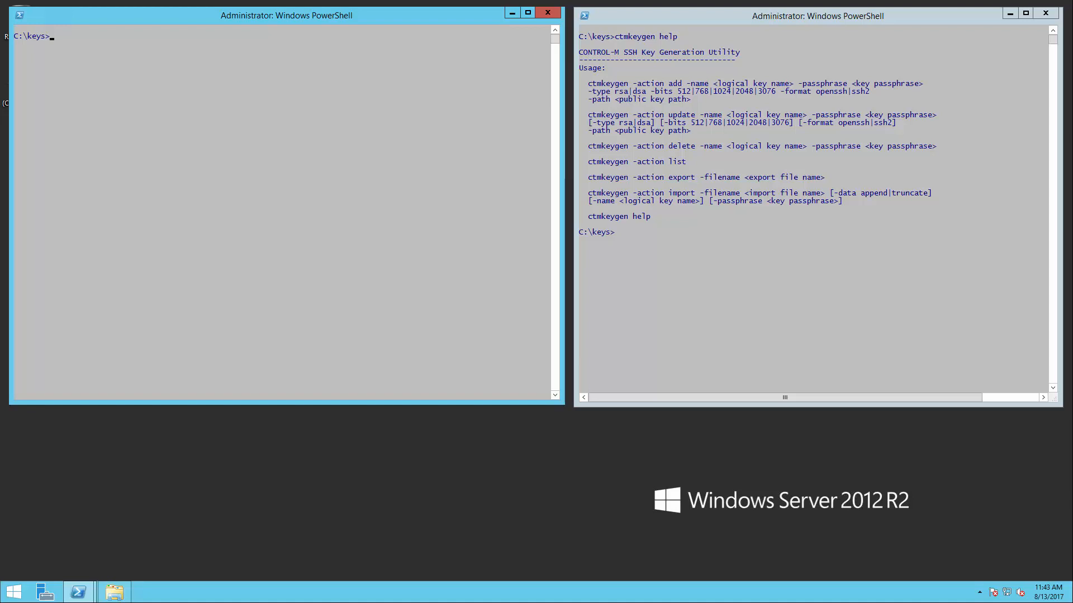
type("ctm")
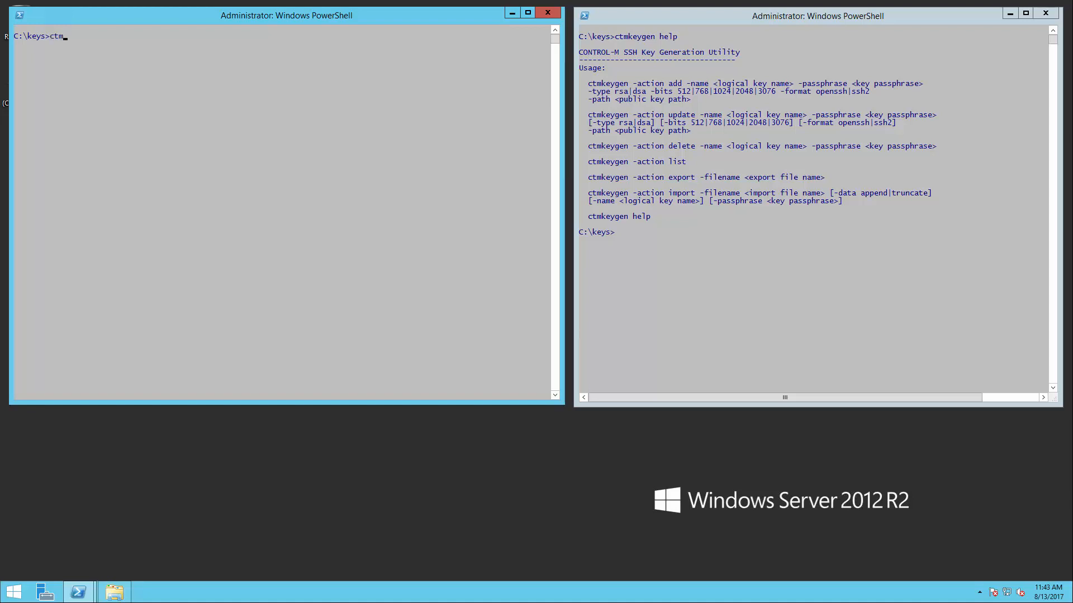
type("keygen,")
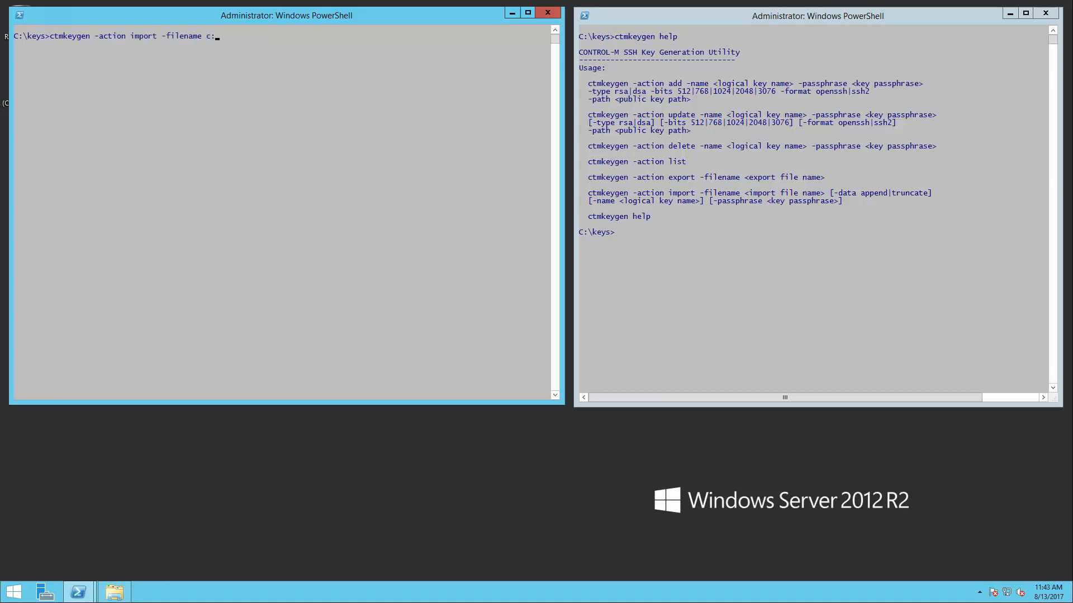
type("keys\\k")
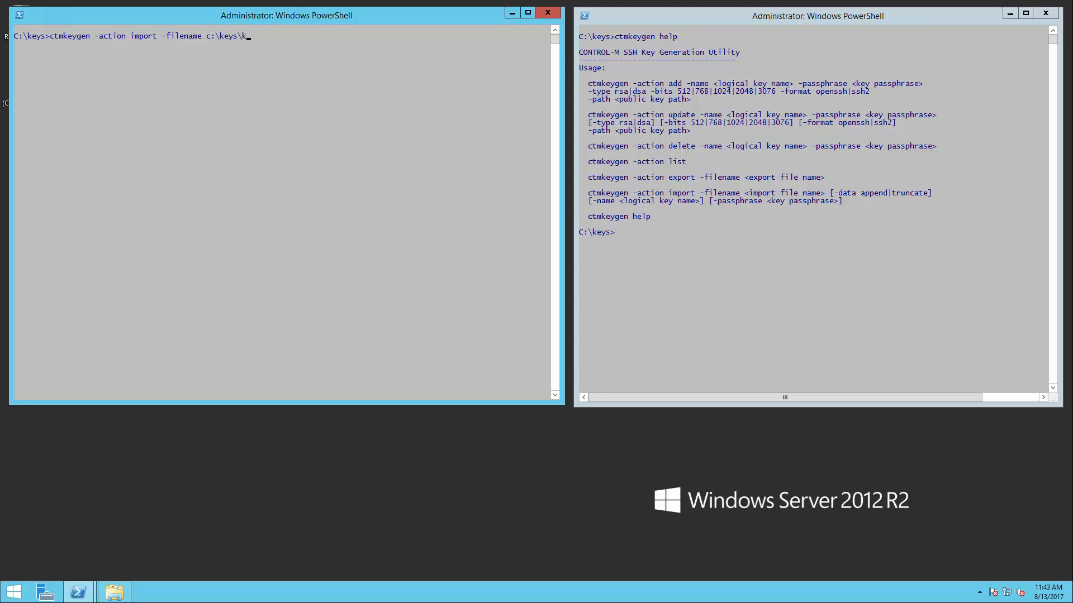
type("eys.exp")
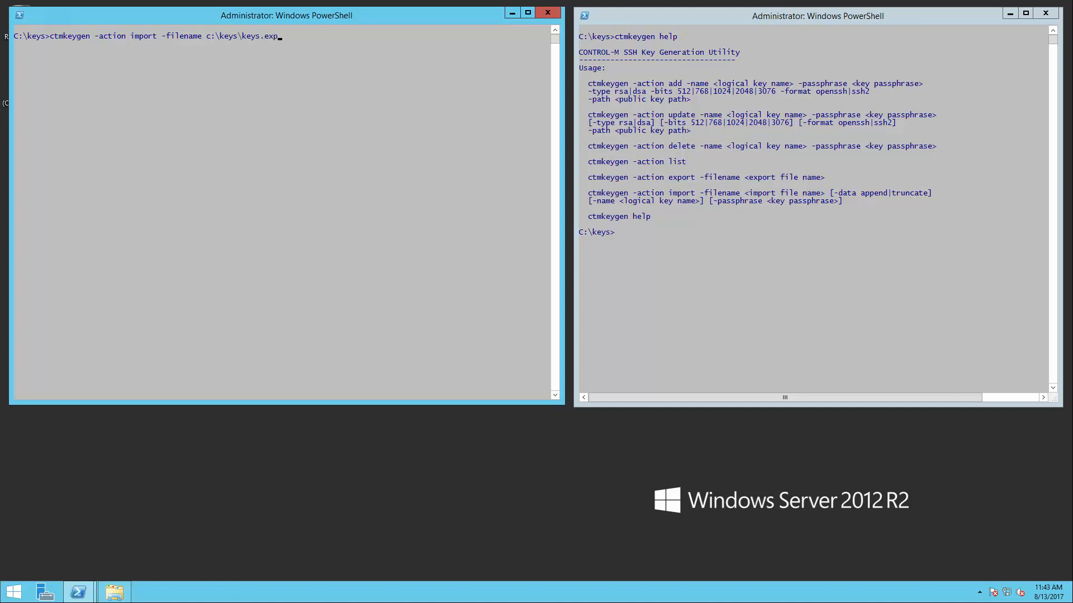
type("-data")
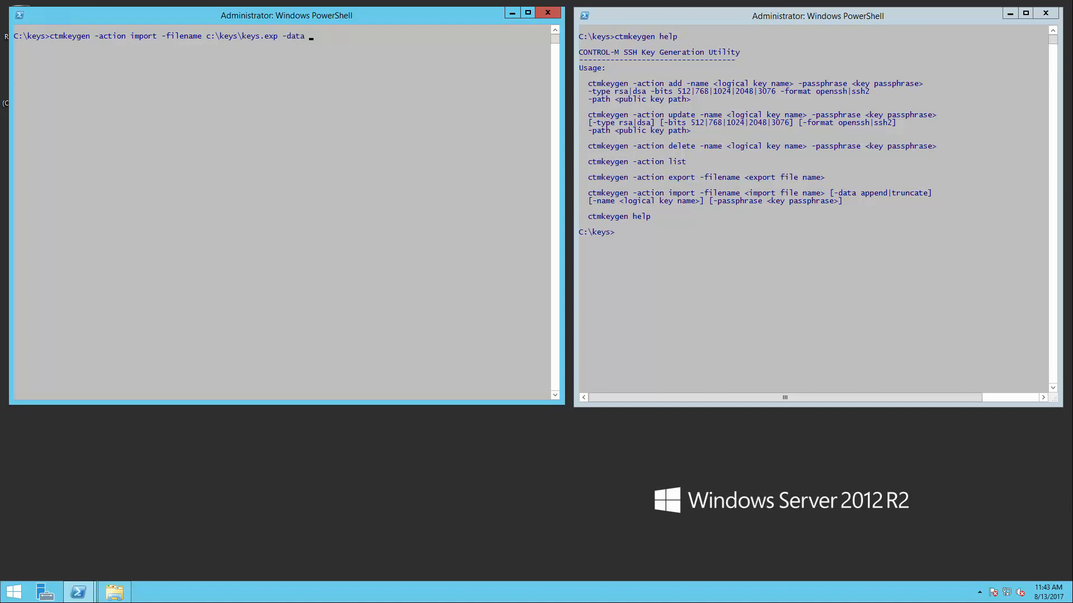
type("append")
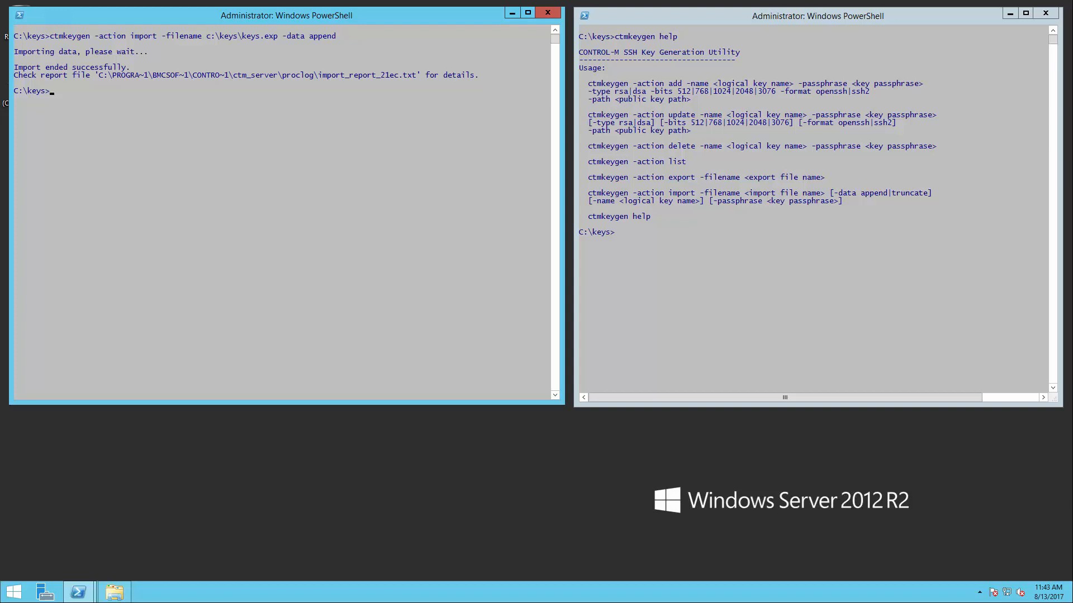
type("ct")
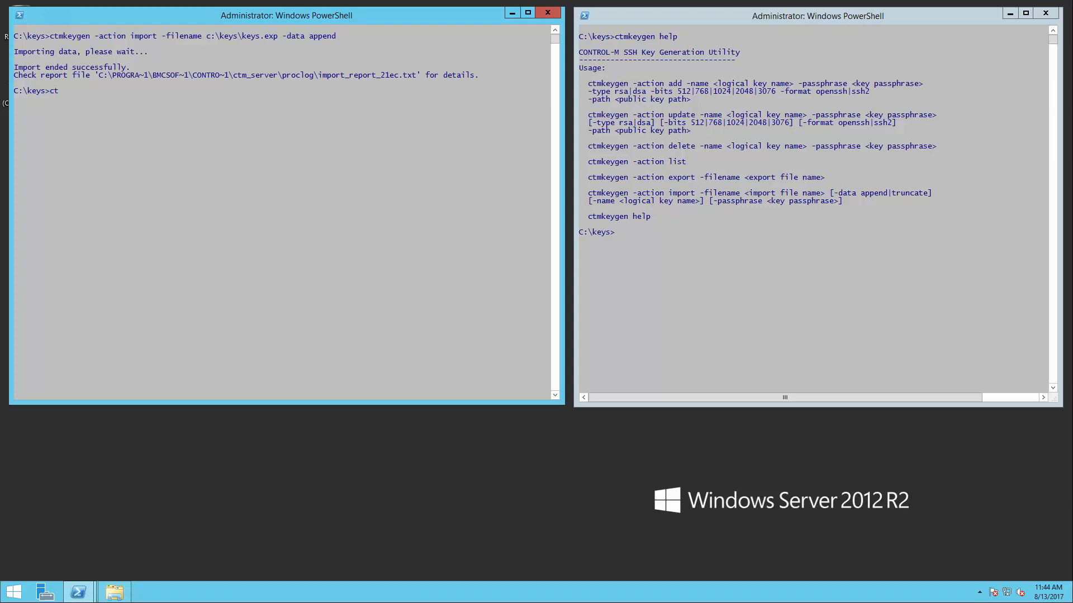
type("mkeygen -")
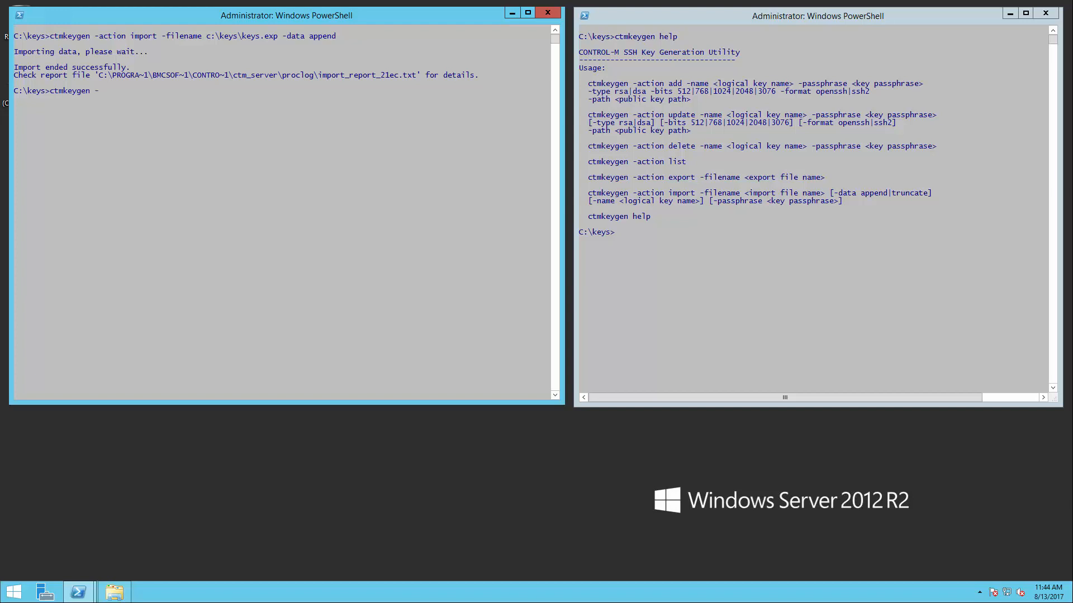
type("action")
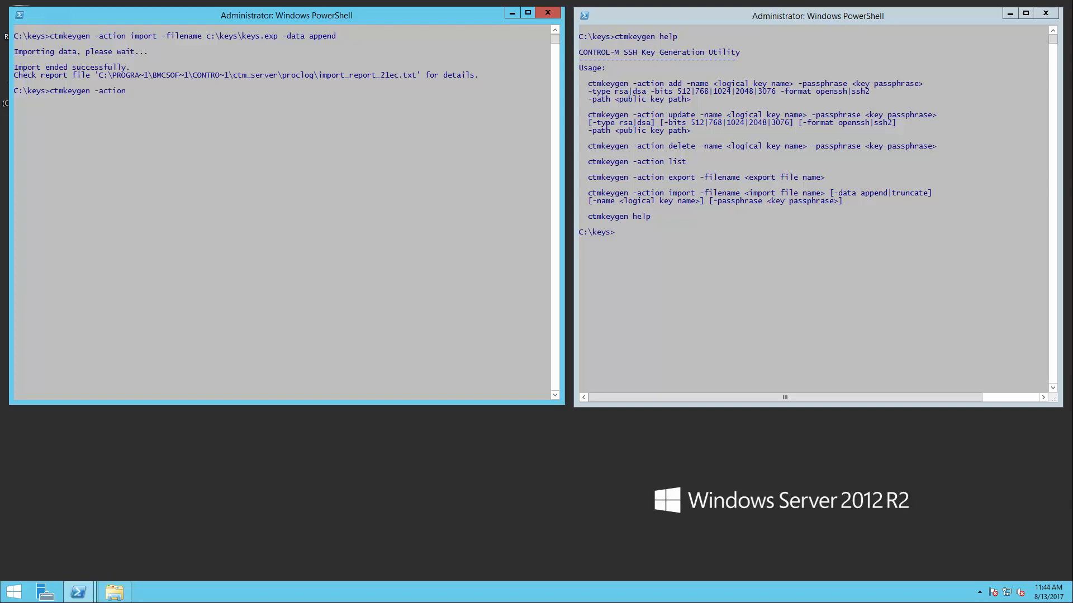